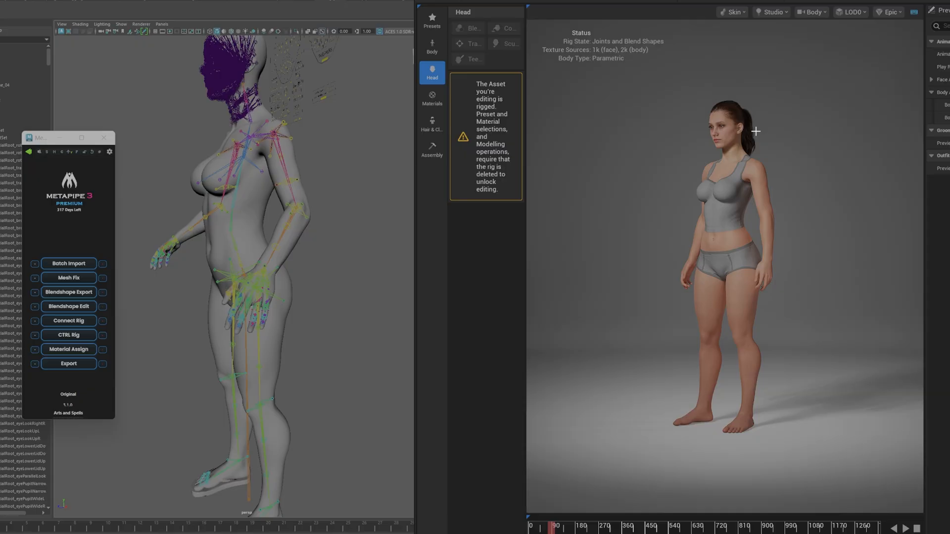
pyautogui.moveTo(737, 250)
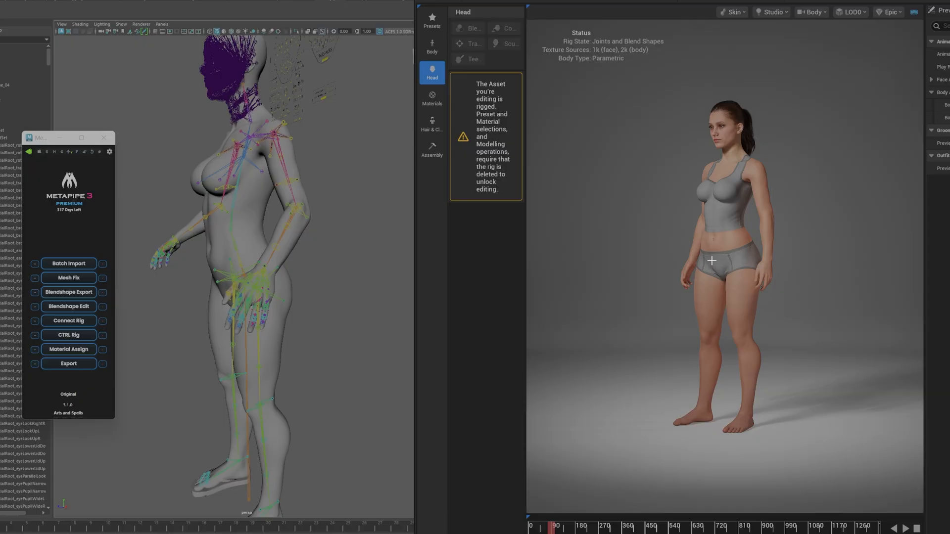
pyautogui.moveTo(701, 286)
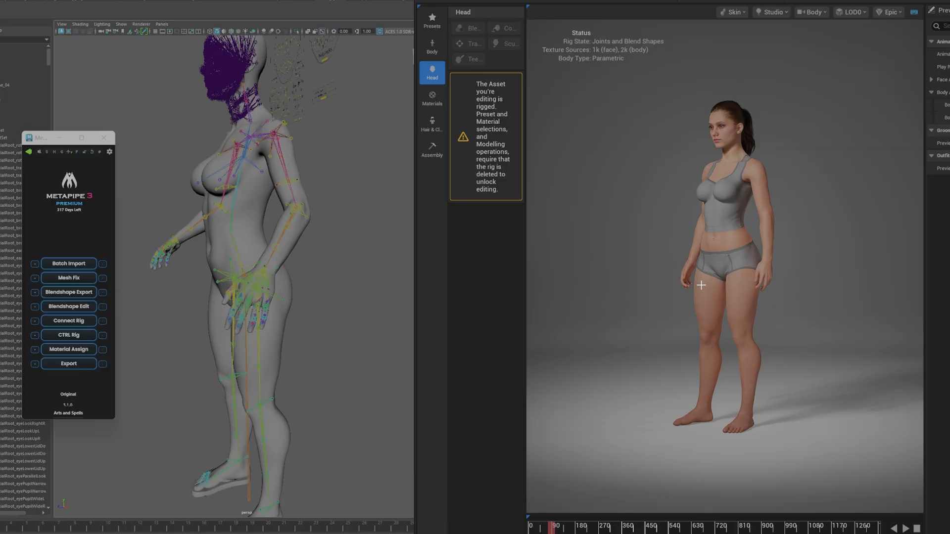
pyautogui.moveTo(682, 232)
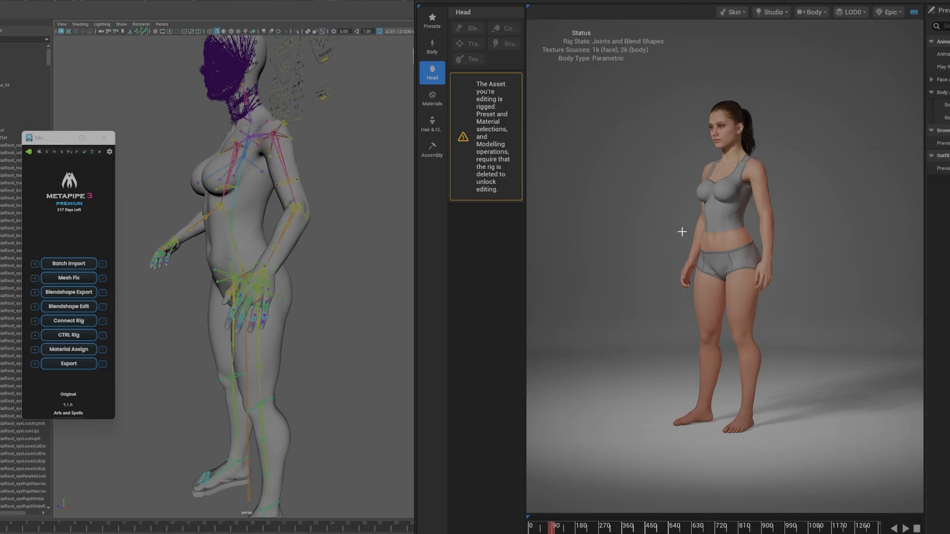
pyautogui.moveTo(737, 207)
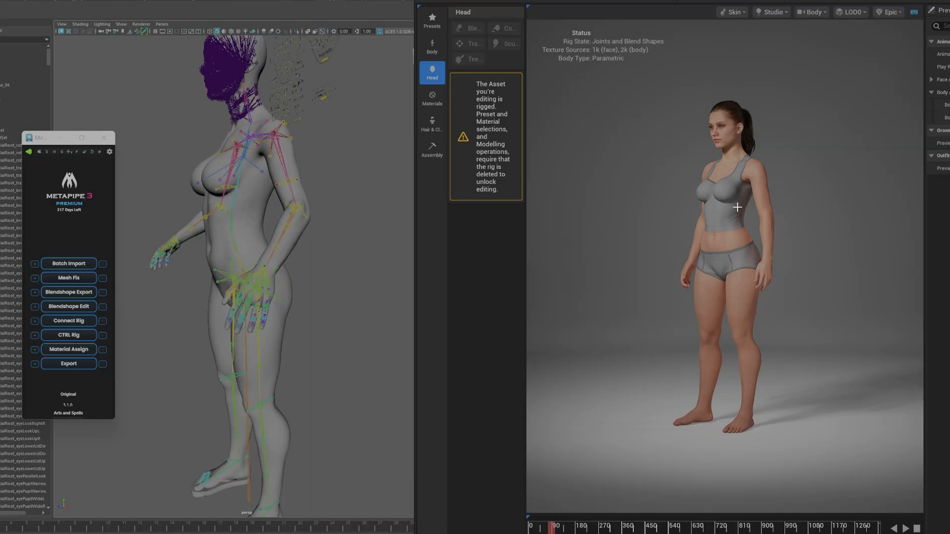
pyautogui.moveTo(732, 229)
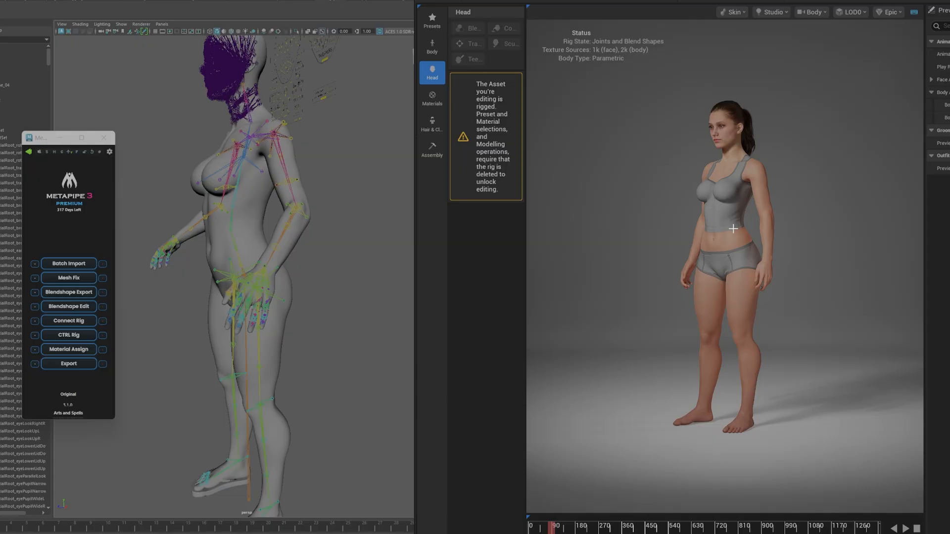
pyautogui.moveTo(650, 127)
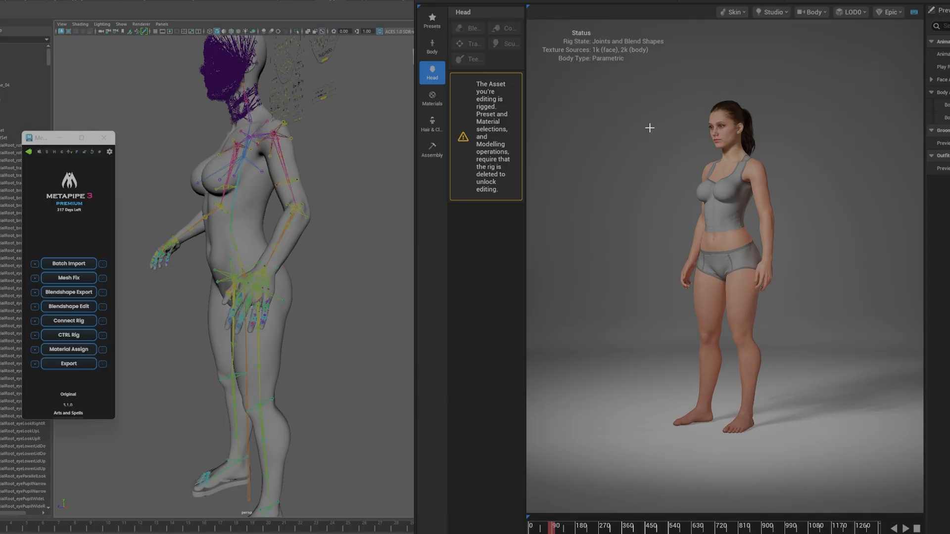
pyautogui.moveTo(706, 306)
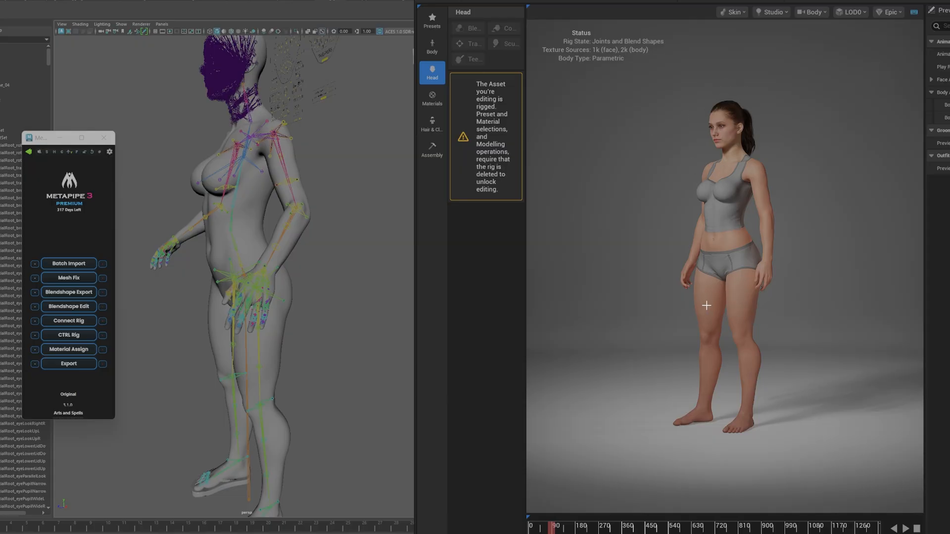
pyautogui.moveTo(702, 338)
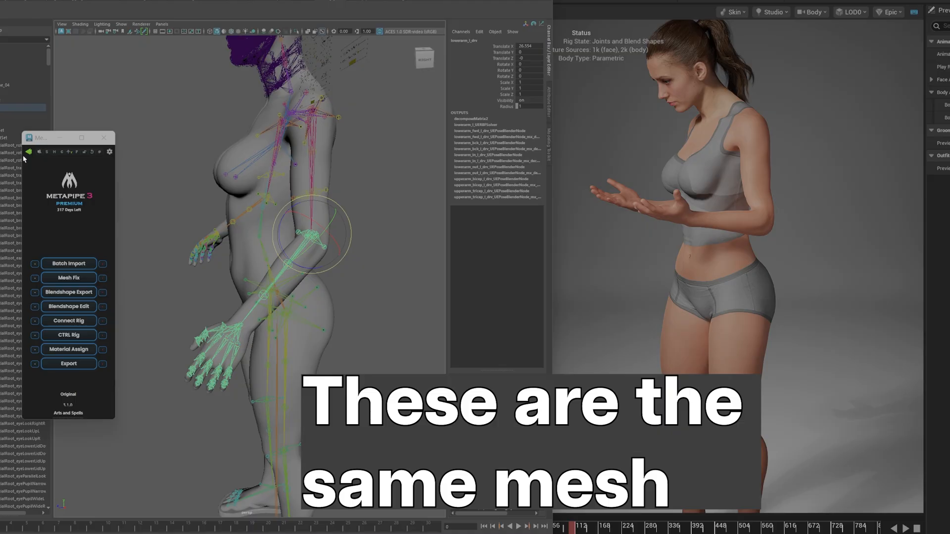
pyautogui.moveTo(277, 243)
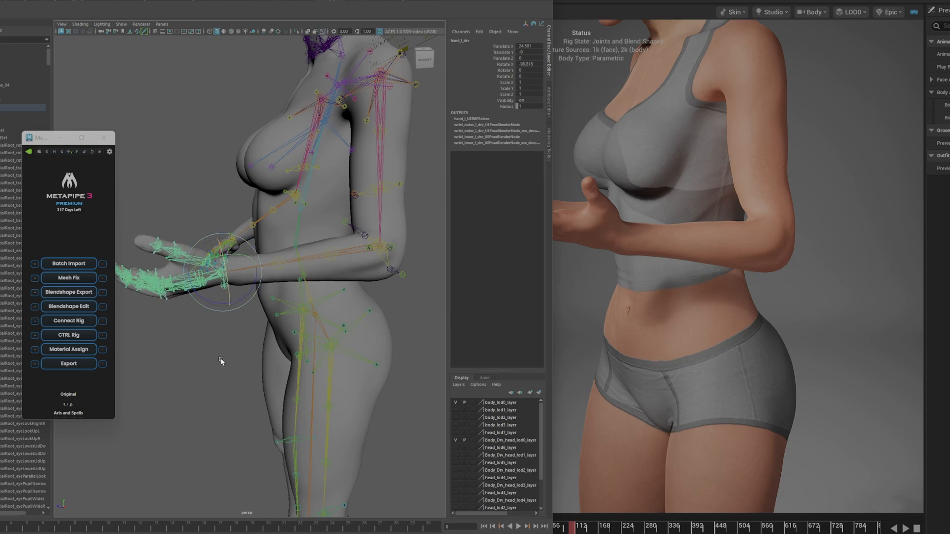
# - Tilt the wrist joint a bit further, then deselect to view the clean posed mesh
pyautogui.moveTo(221, 272); pyautogui.dragTo(222, 300)
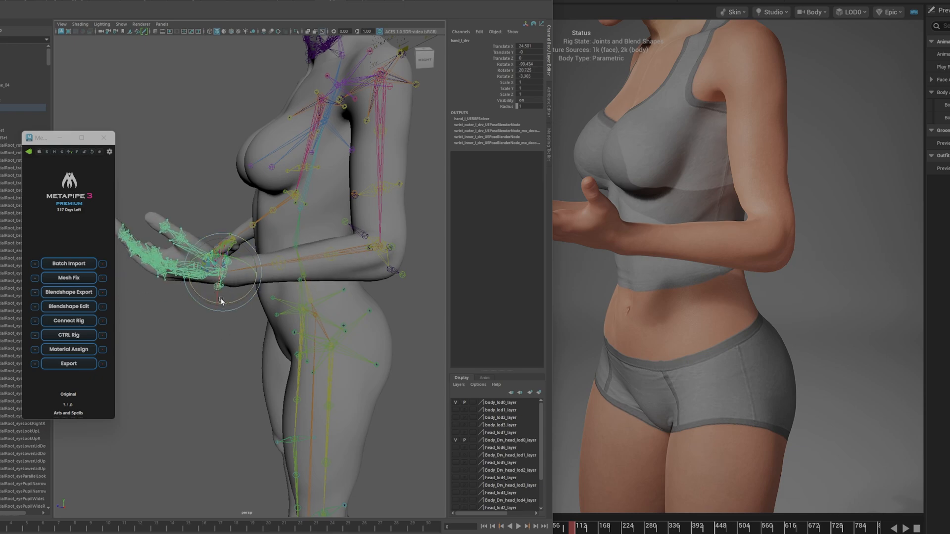
pyautogui.click(368, 276)
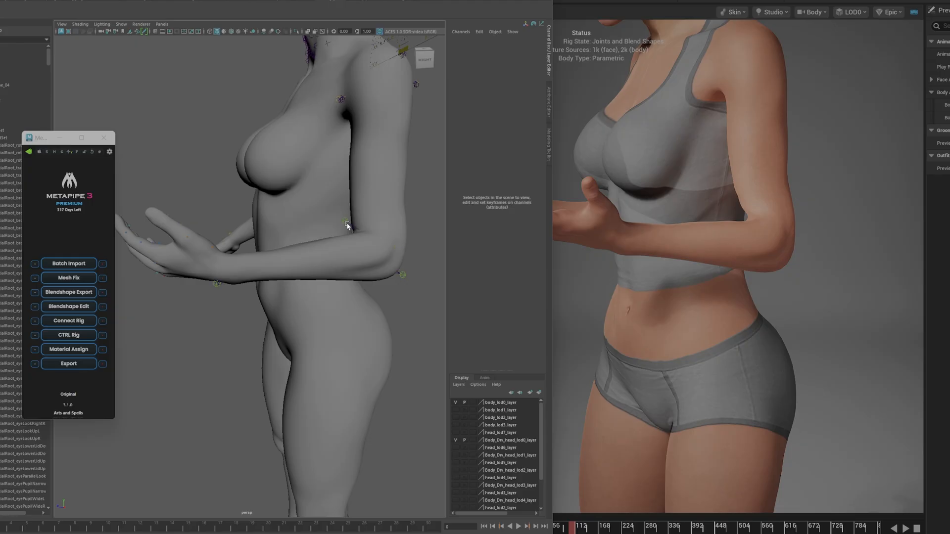
pyautogui.moveTo(739, 249)
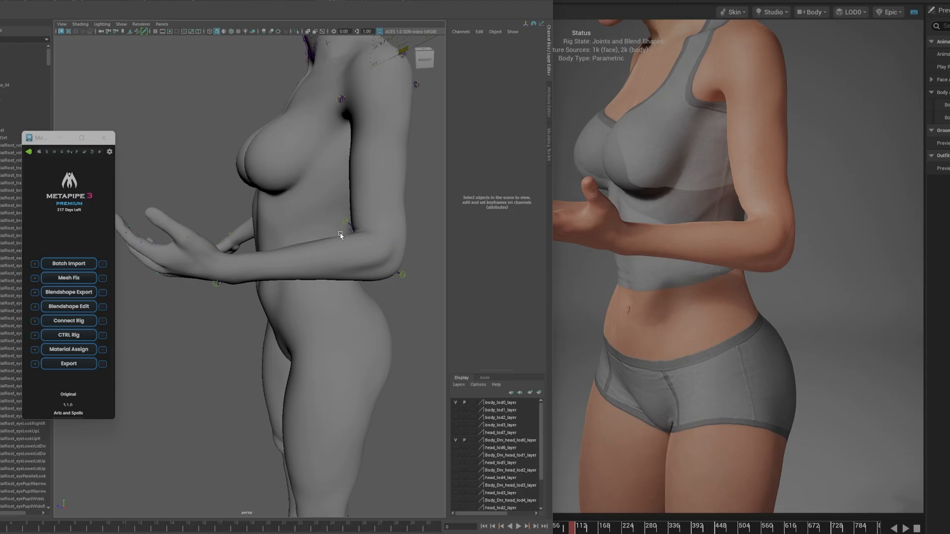
pyautogui.moveTo(231, 242)
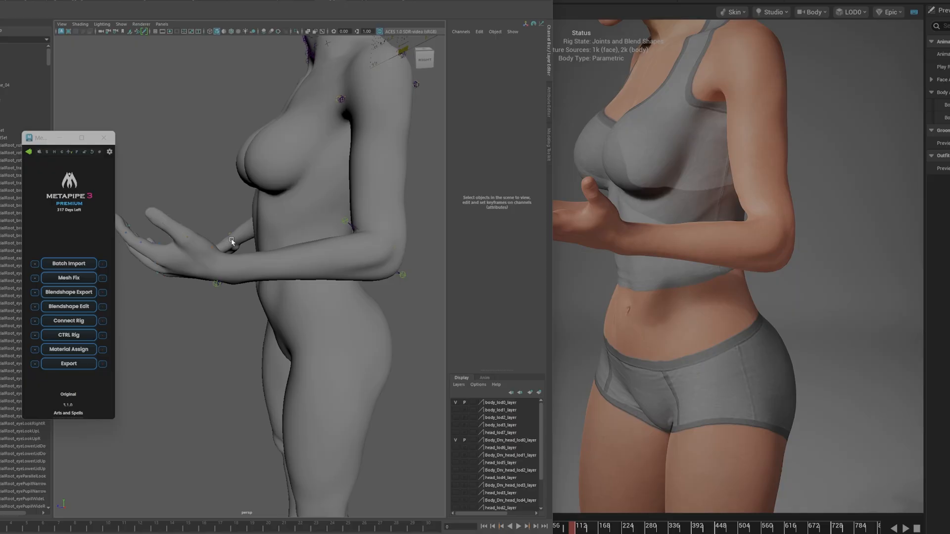
pyautogui.moveTo(459, 194)
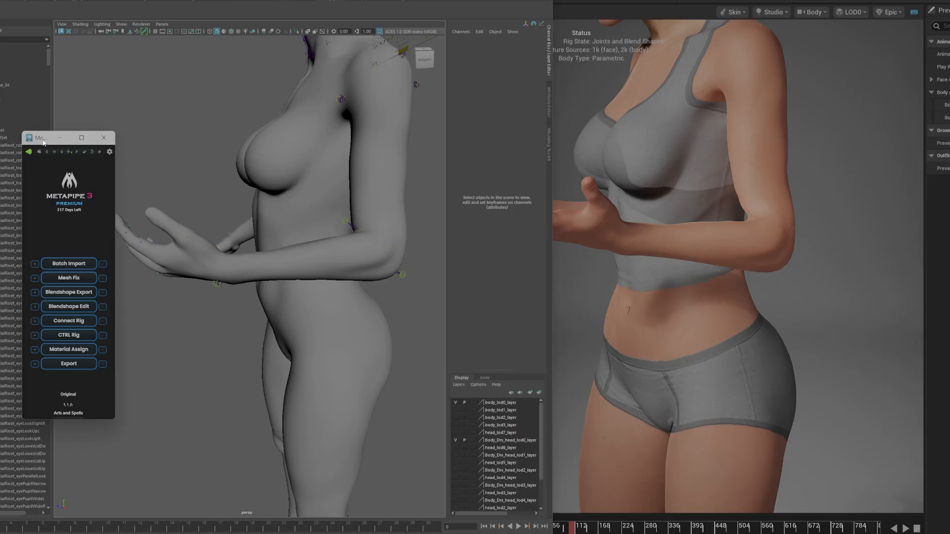
pyautogui.moveTo(40, 137); pyautogui.dragTo(47, 127)
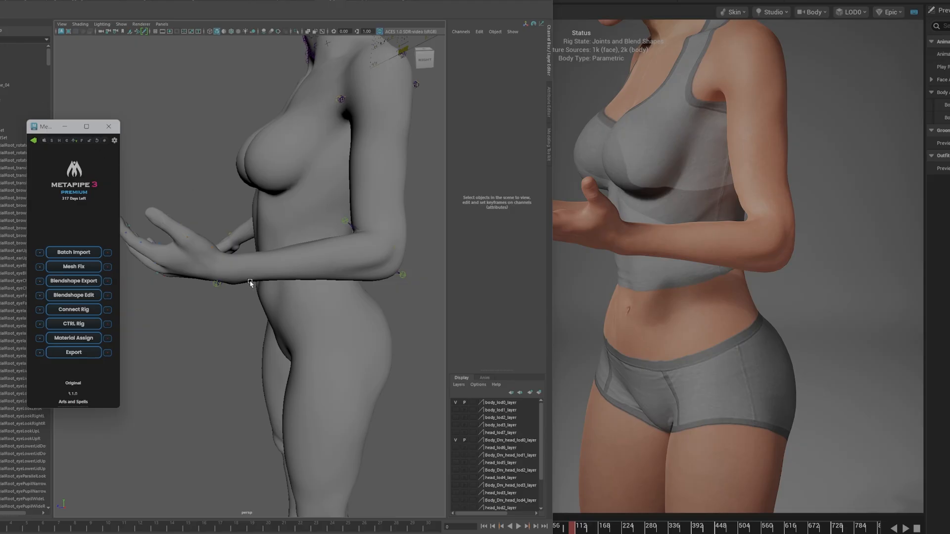
pyautogui.moveTo(371, 174)
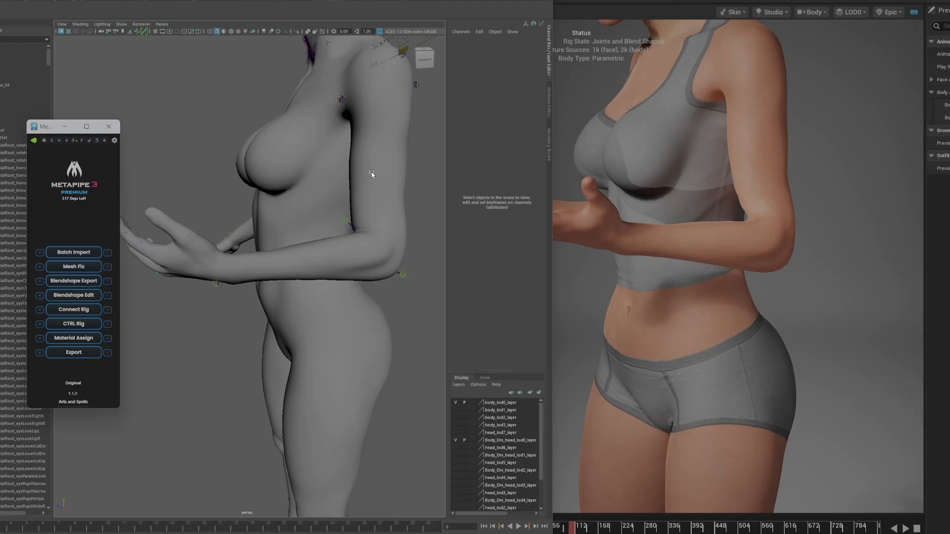
pyautogui.moveTo(298, 285)
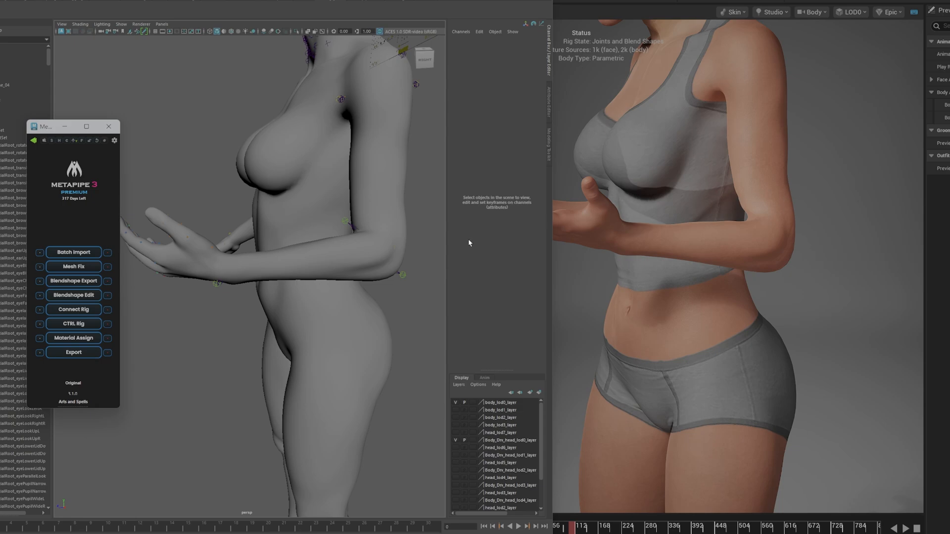
pyautogui.click(431, 73)
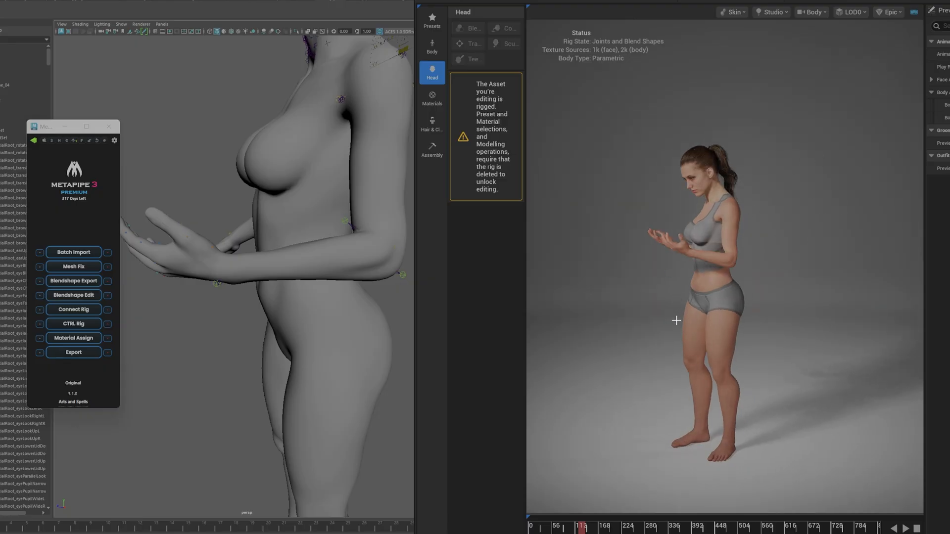
pyautogui.moveTo(745, 216)
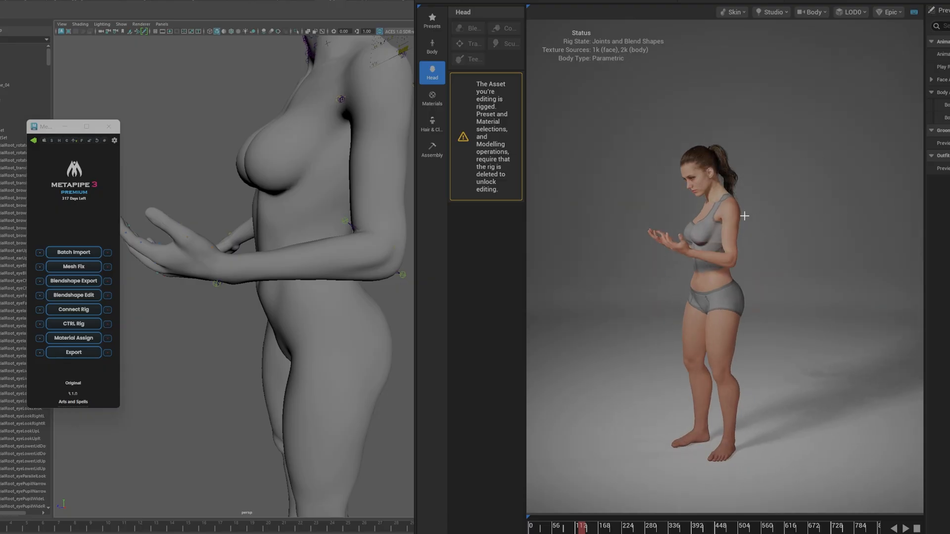
pyautogui.moveTo(621, 277)
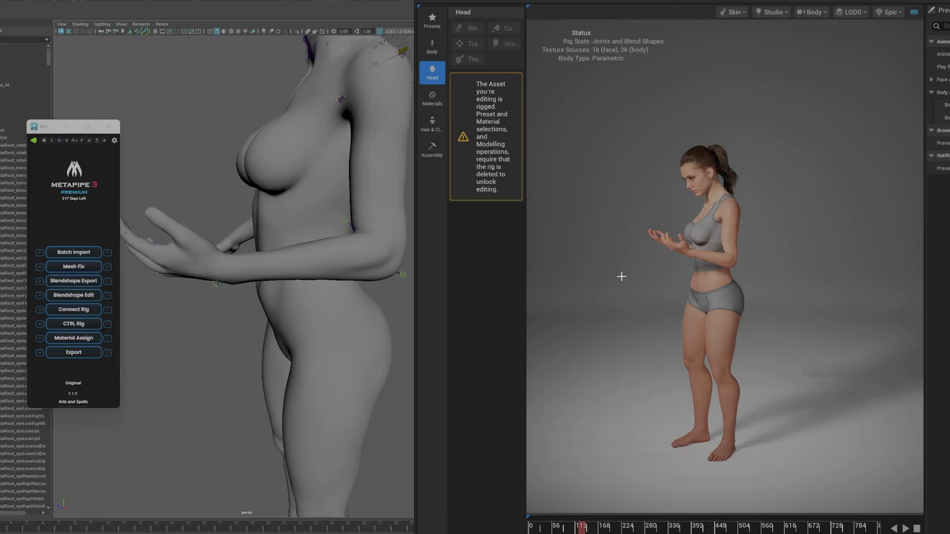
pyautogui.moveTo(671, 331)
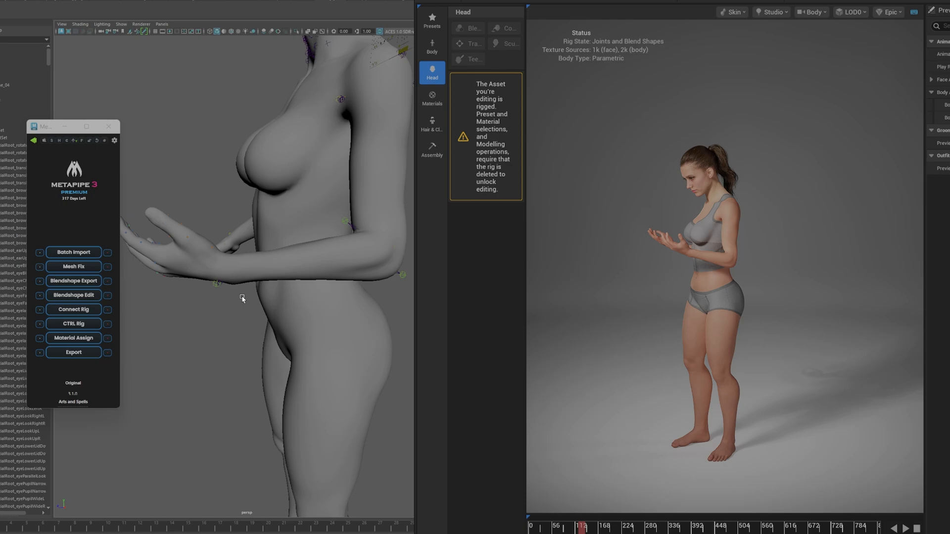
pyautogui.moveTo(359, 162)
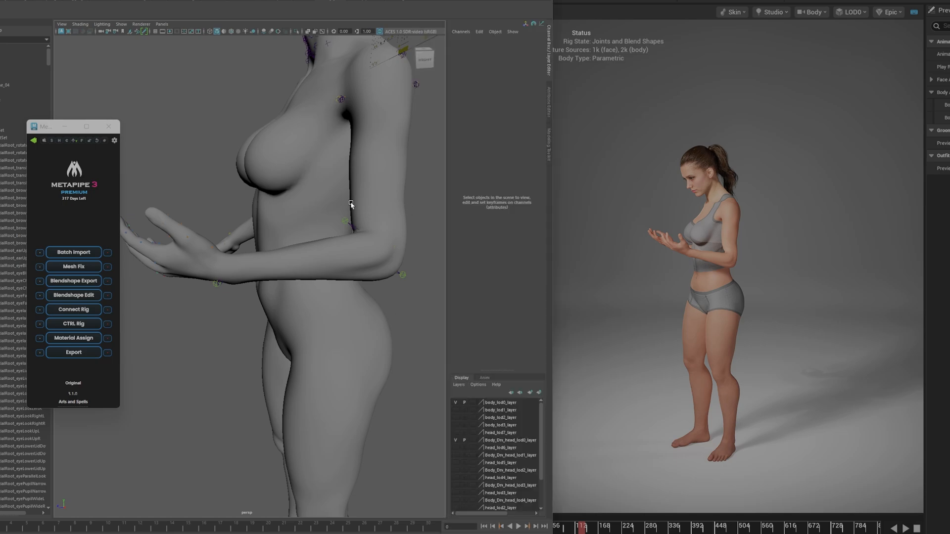
pyautogui.moveTo(267, 241)
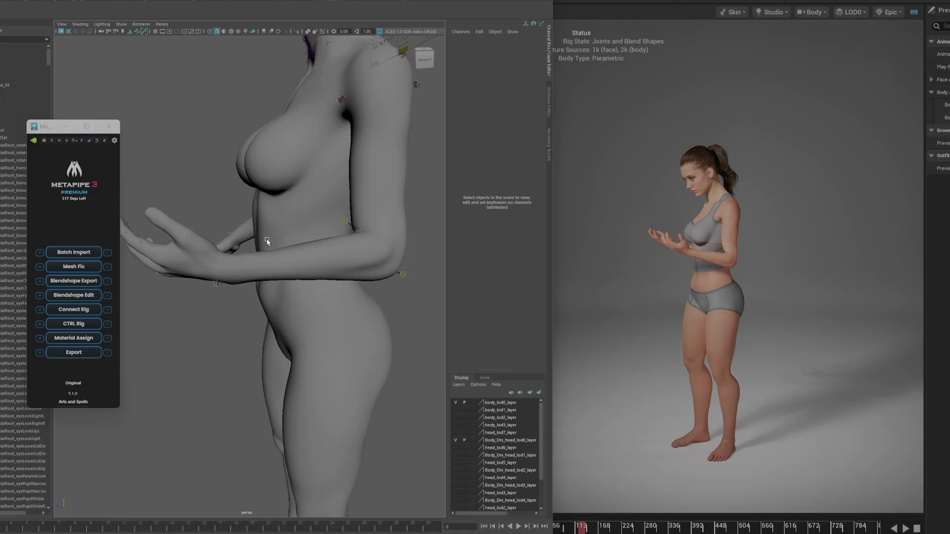
pyautogui.moveTo(626, 208)
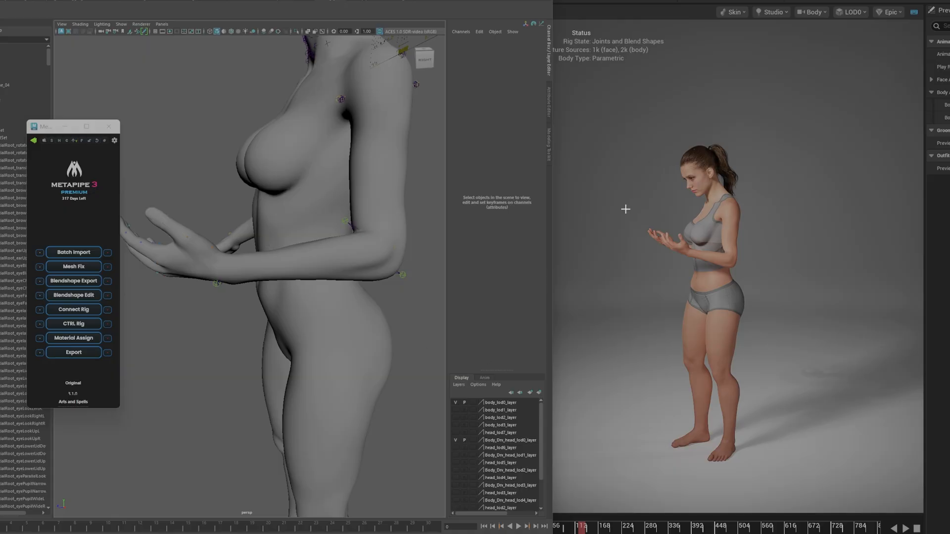
pyautogui.moveTo(691, 264)
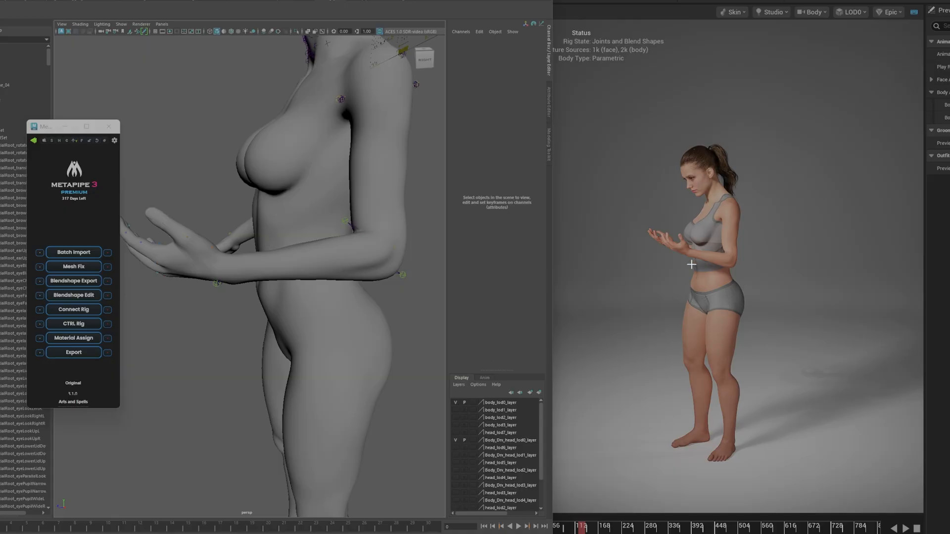
pyautogui.moveTo(329, 230)
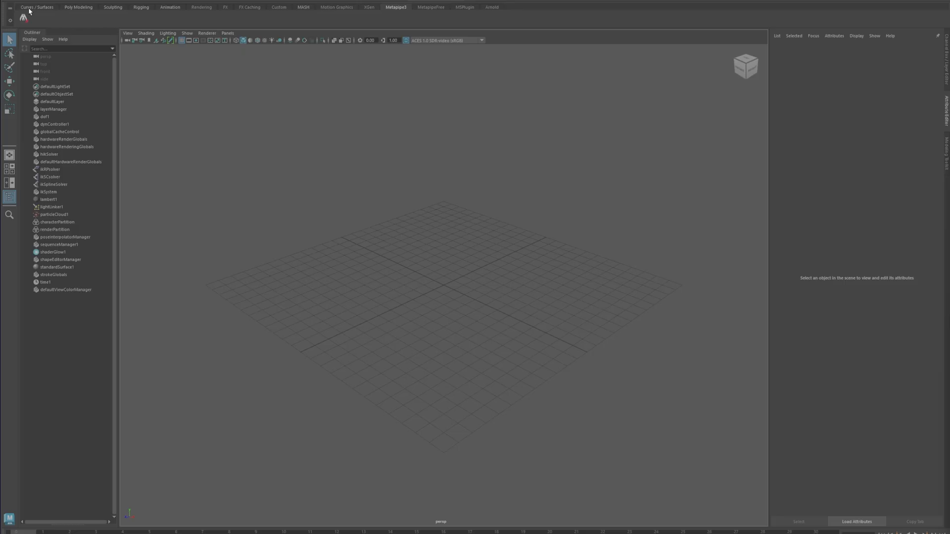
pyautogui.moveTo(121, 56)
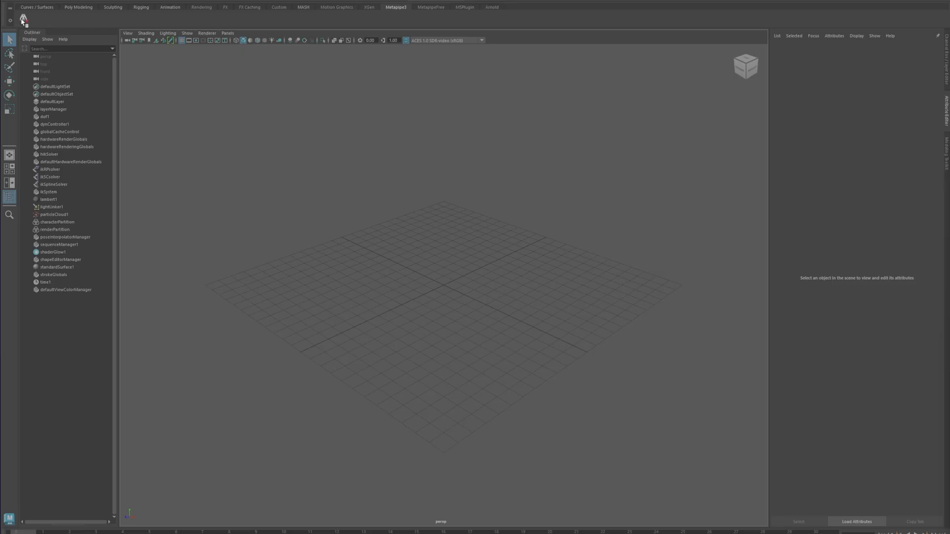
pyautogui.moveTo(307, 143)
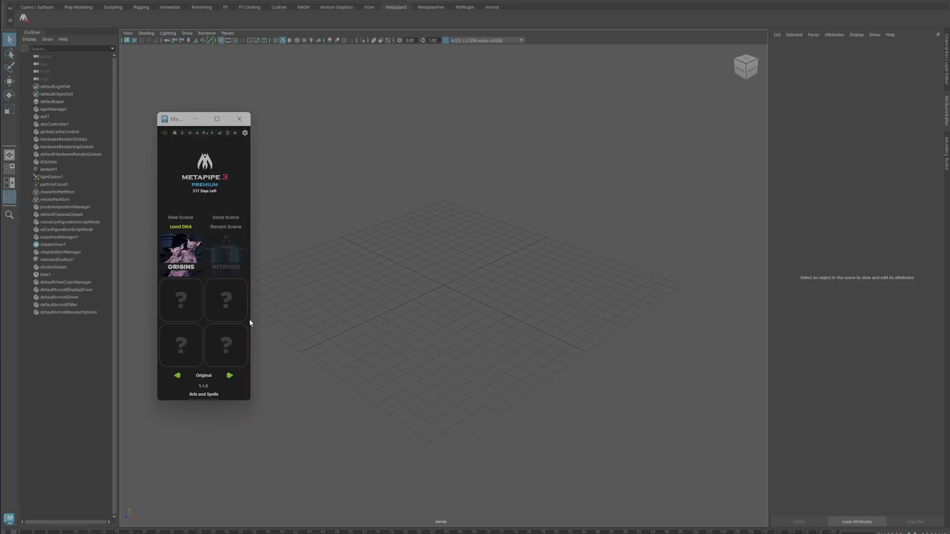
pyautogui.moveTo(302, 254)
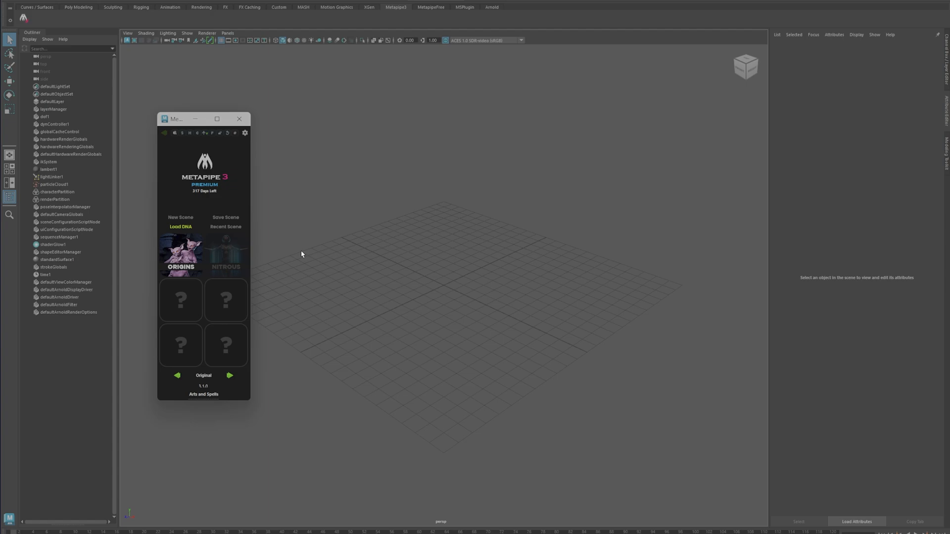
pyautogui.moveTo(307, 243)
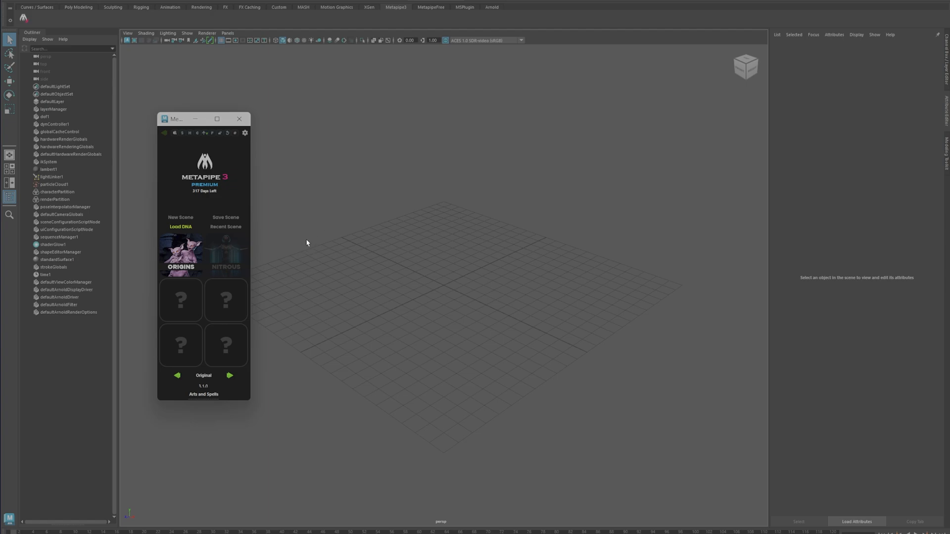
pyautogui.moveTo(196, 218)
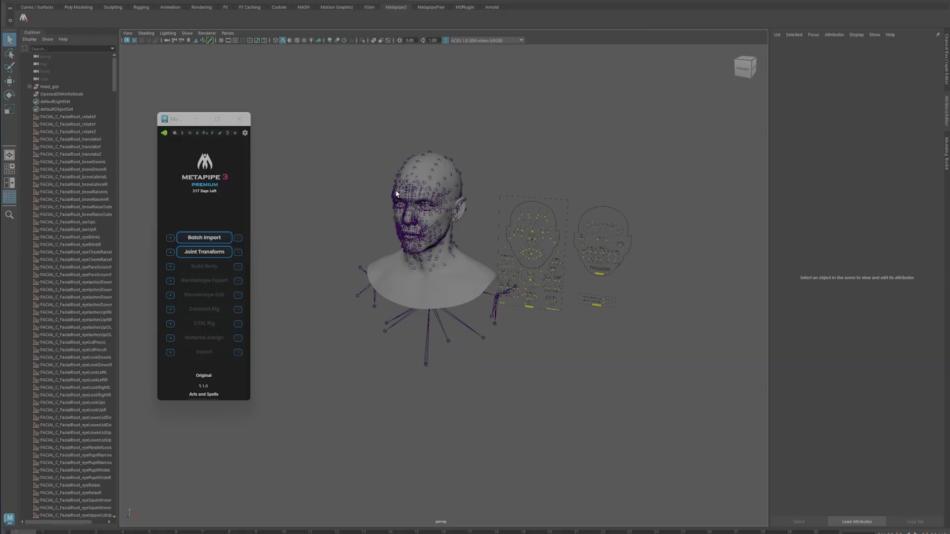
pyautogui.moveTo(361, 198)
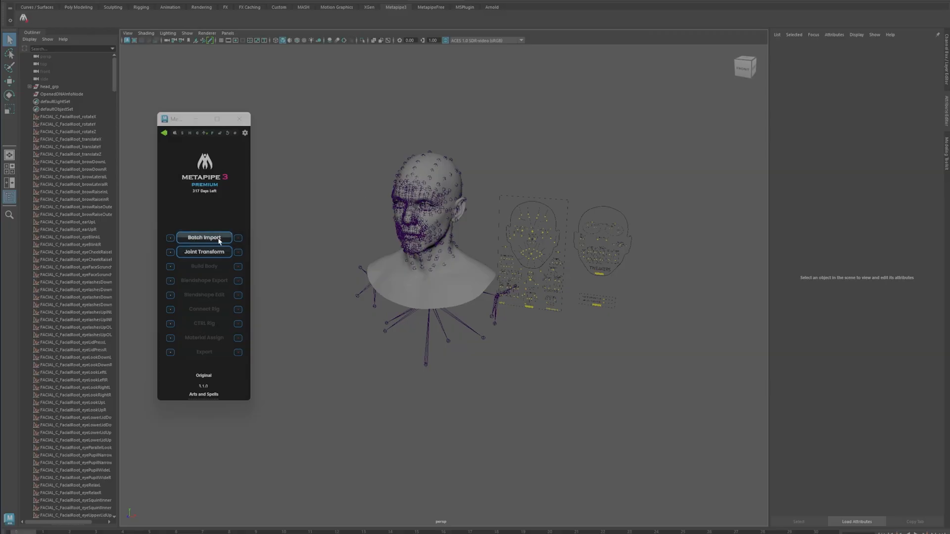
# - Batch Import the wrapped female body and eye meshes through MetaPipe 3
pyautogui.click(203, 237)
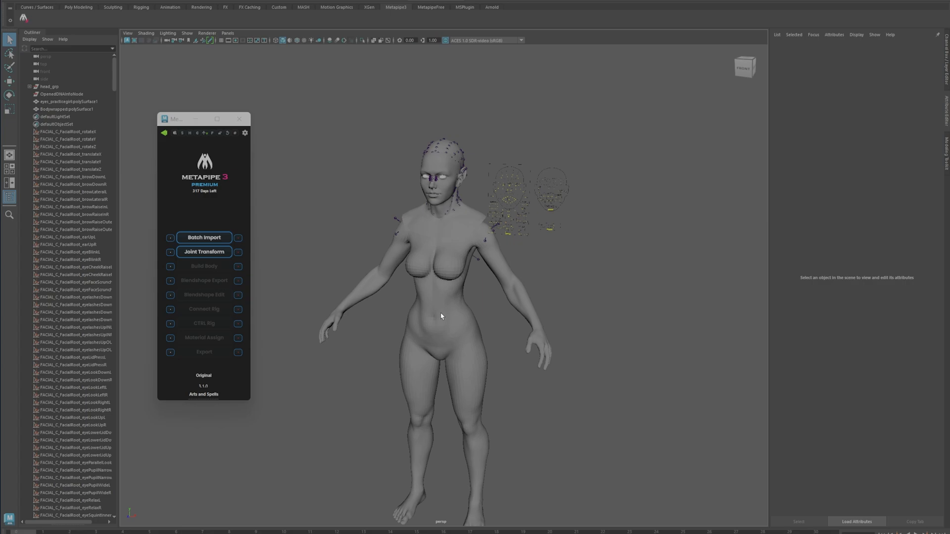
pyautogui.moveTo(414, 249)
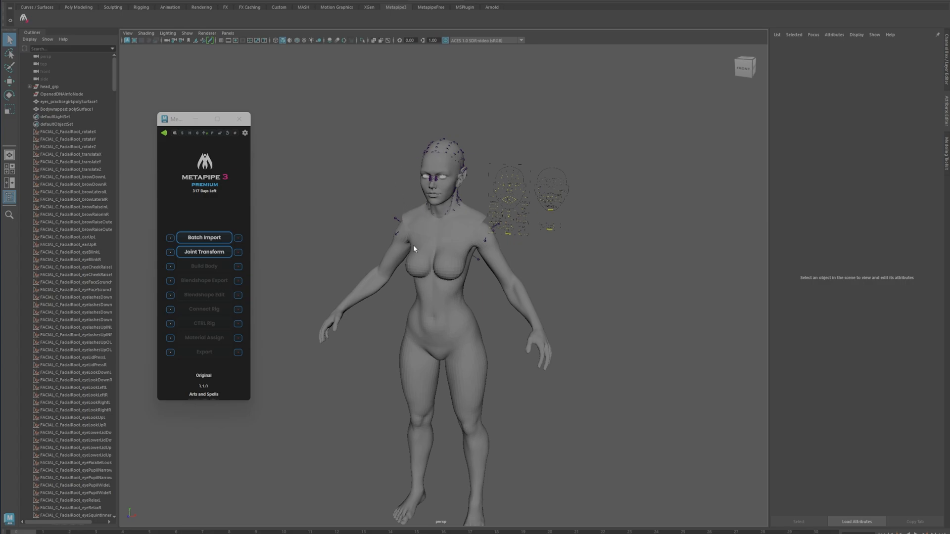
pyautogui.moveTo(438, 232)
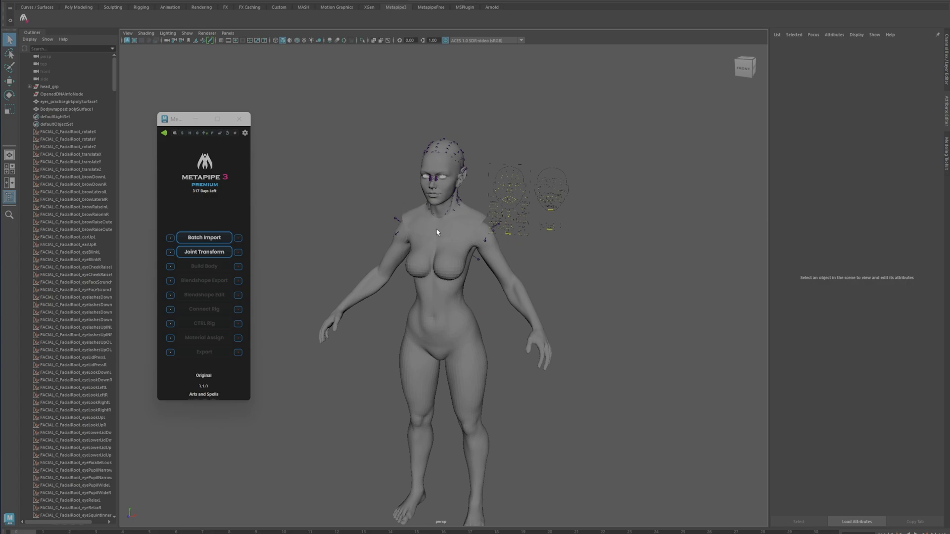
pyautogui.moveTo(432, 264)
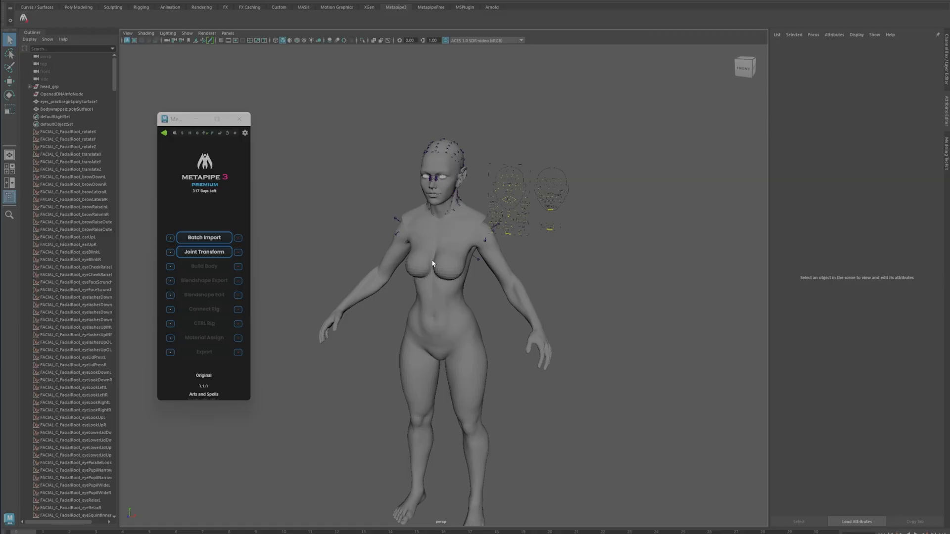
pyautogui.moveTo(485, 316)
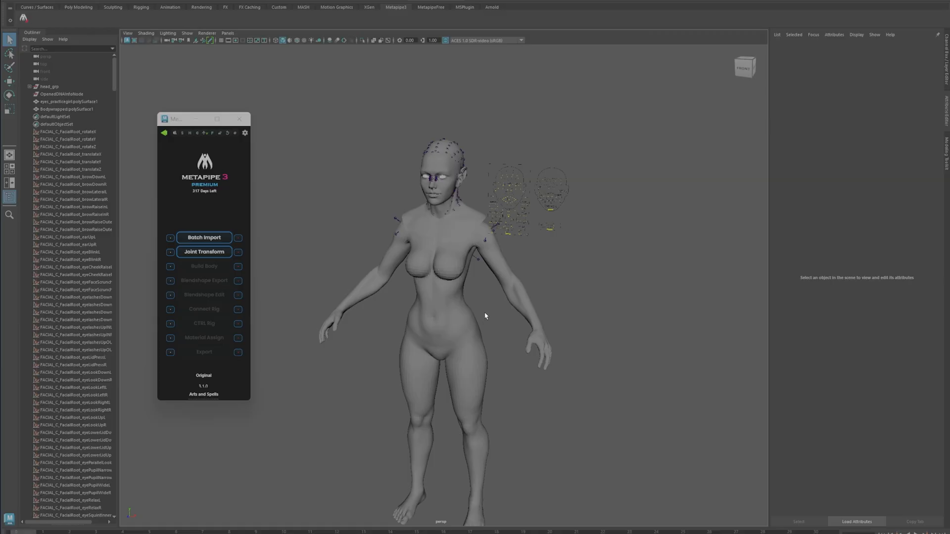
pyautogui.moveTo(450, 253)
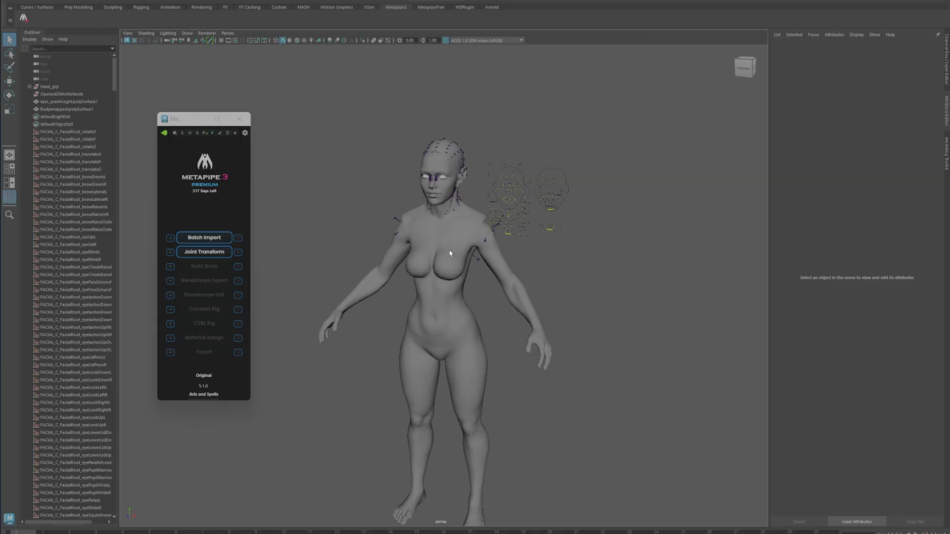
pyautogui.moveTo(415, 194)
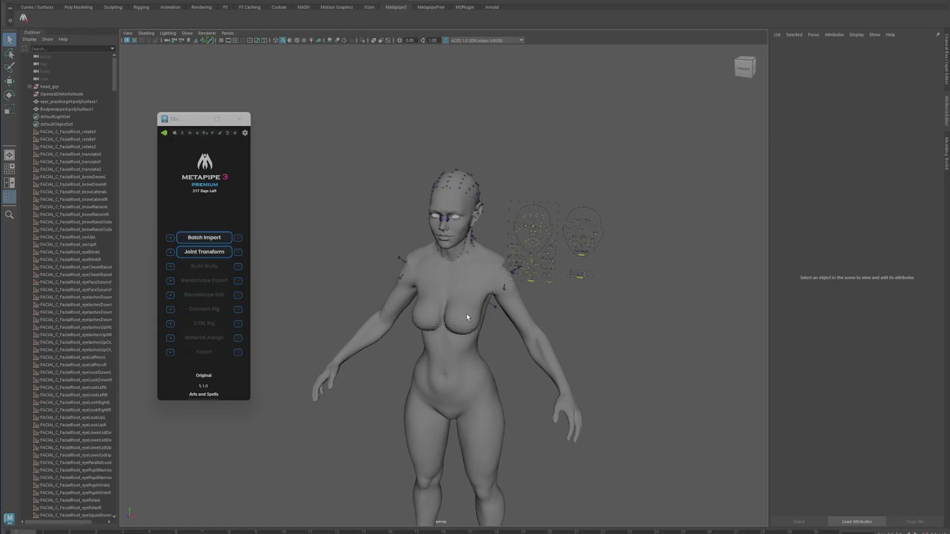
# - Select the Bodywrapped and eyes meshes and run Joint Transform to fit the head joints
pyautogui.click(68, 109)
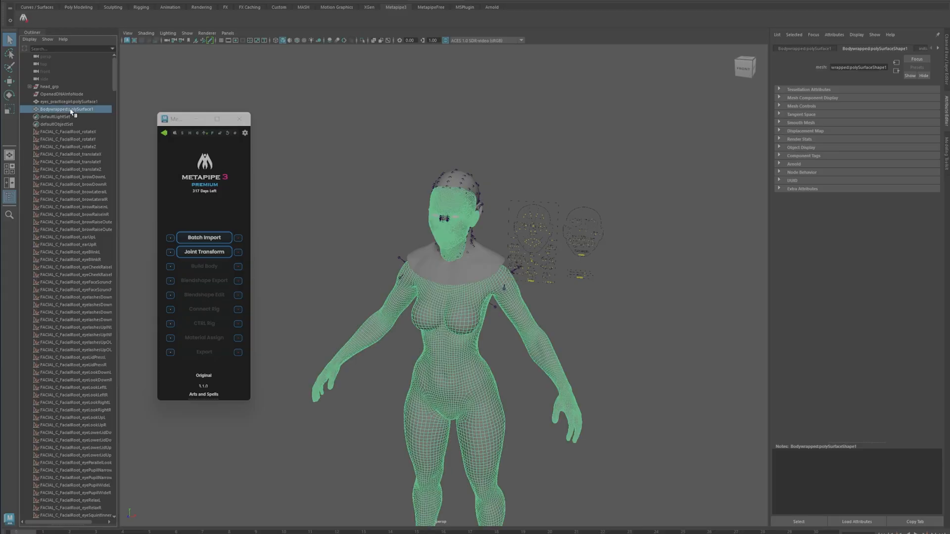
pyautogui.click(73, 102)
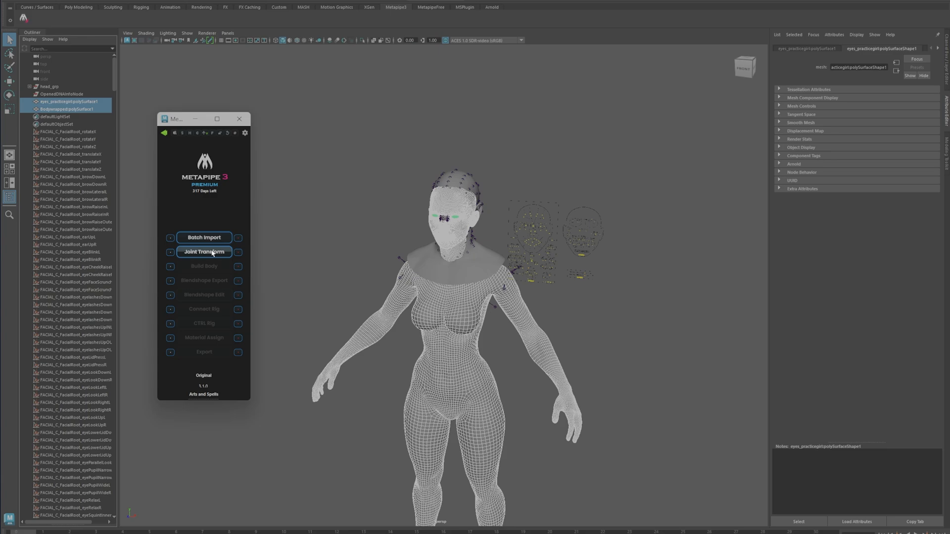
pyautogui.click(203, 266)
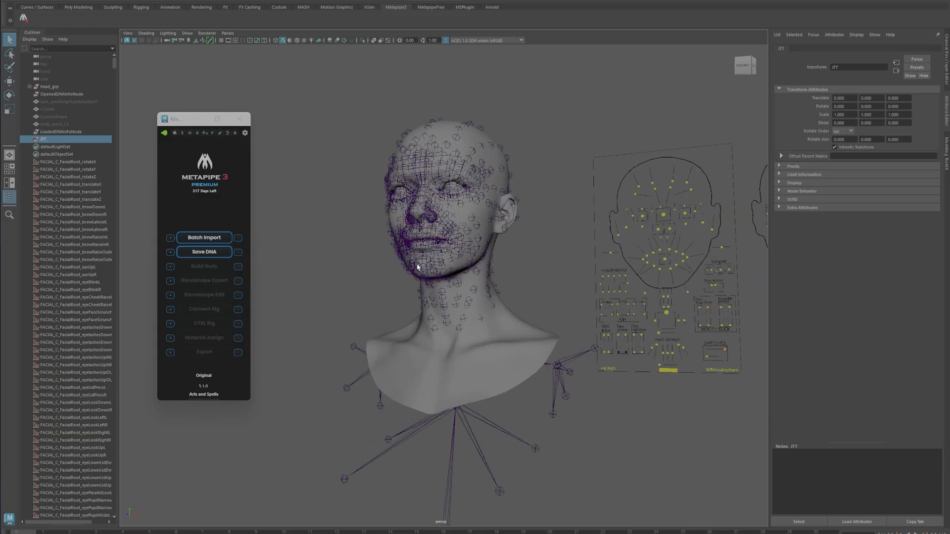
pyautogui.moveTo(501, 312)
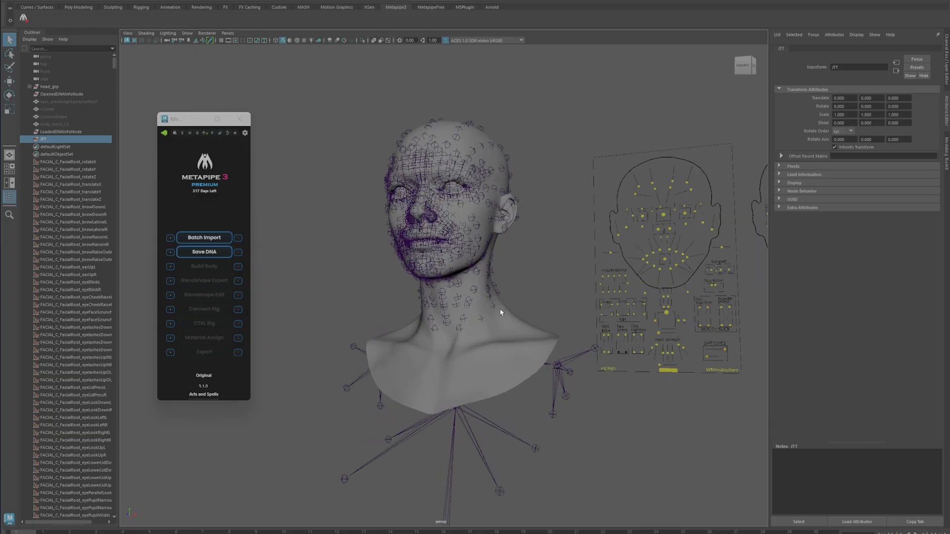
pyautogui.moveTo(357, 233)
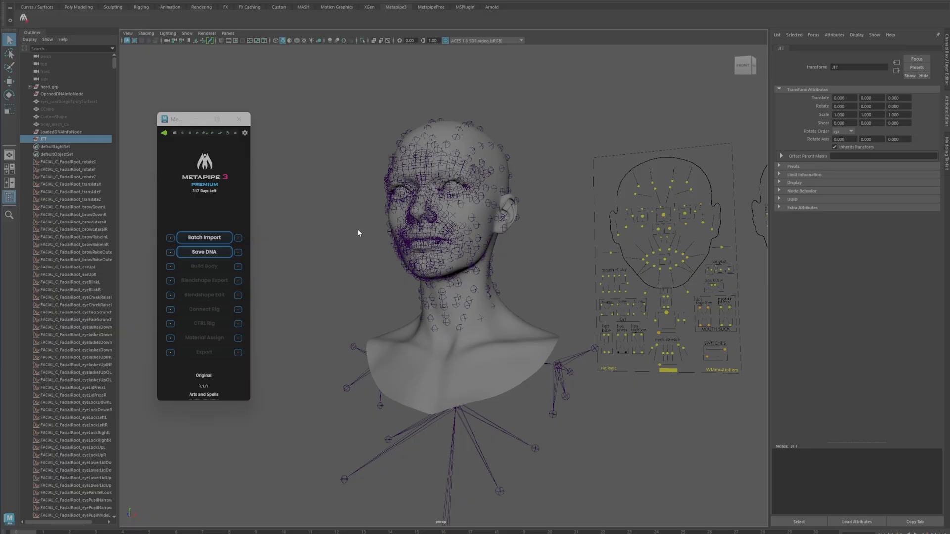
pyautogui.moveTo(345, 224)
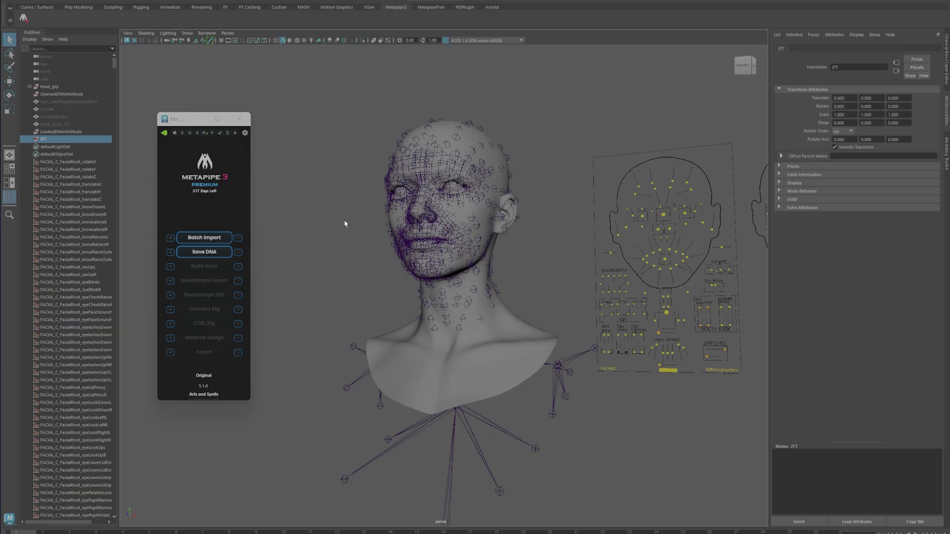
pyautogui.moveTo(620, 226)
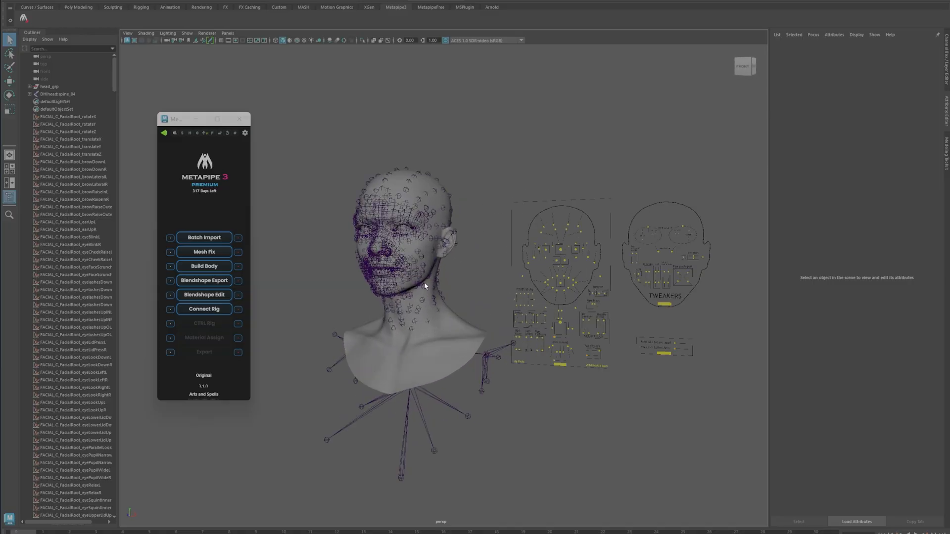
pyautogui.moveTo(523, 284)
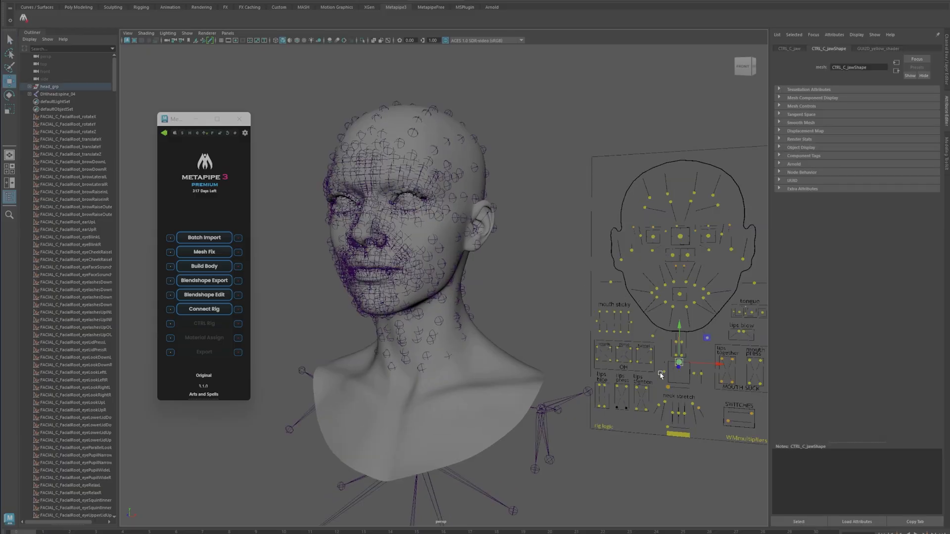
# - Test the jaw, eye and left blink face board controls, then run Build Body
pyautogui.moveTo(679, 363); pyautogui.dragTo(666, 376)
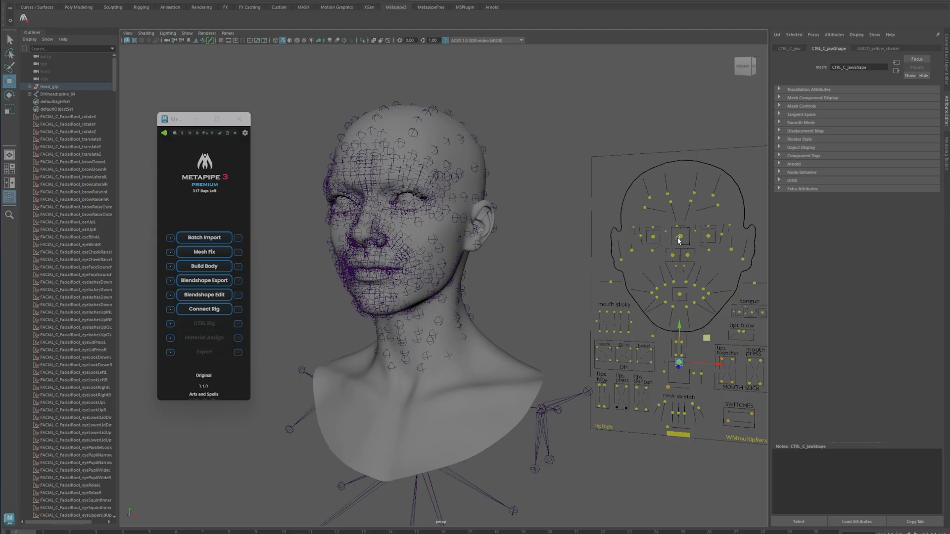
pyautogui.click(668, 245)
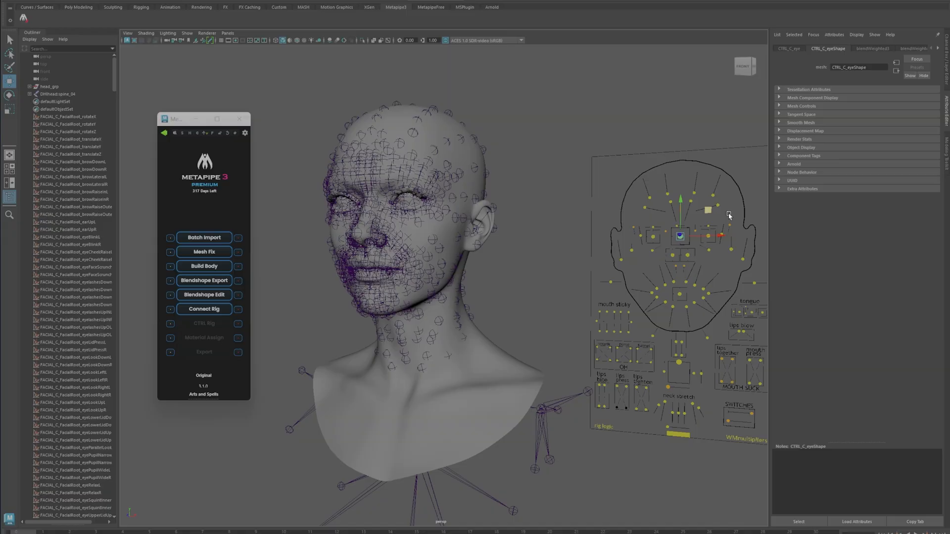
pyautogui.click(720, 244)
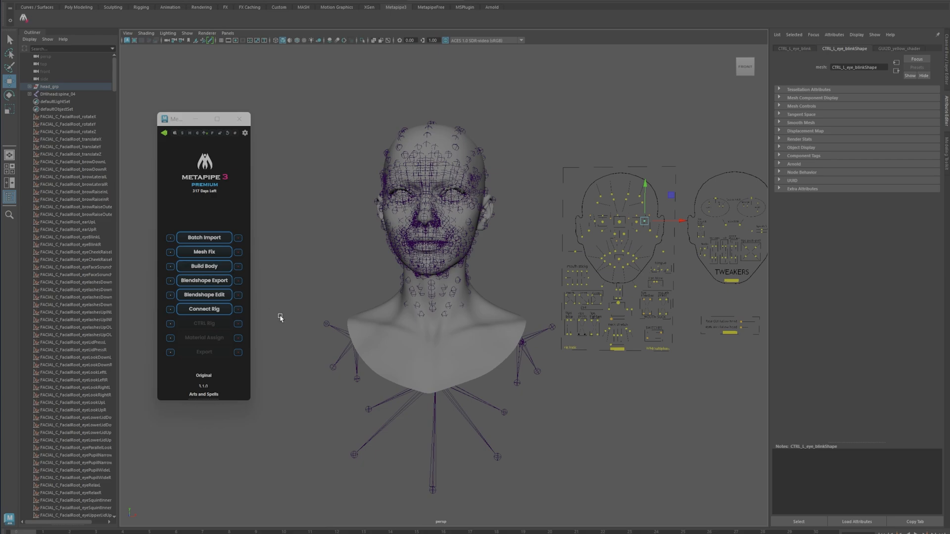
pyautogui.moveTo(357, 410)
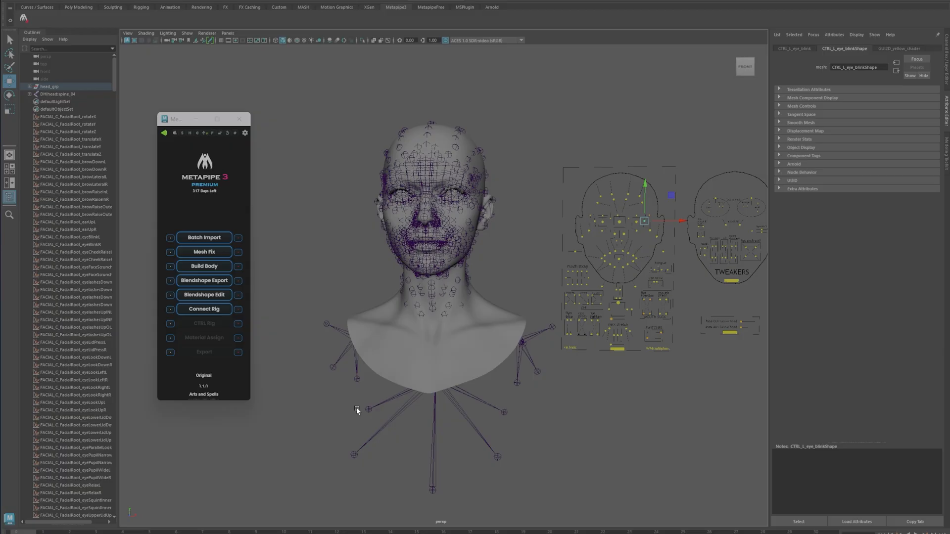
pyautogui.moveTo(366, 408)
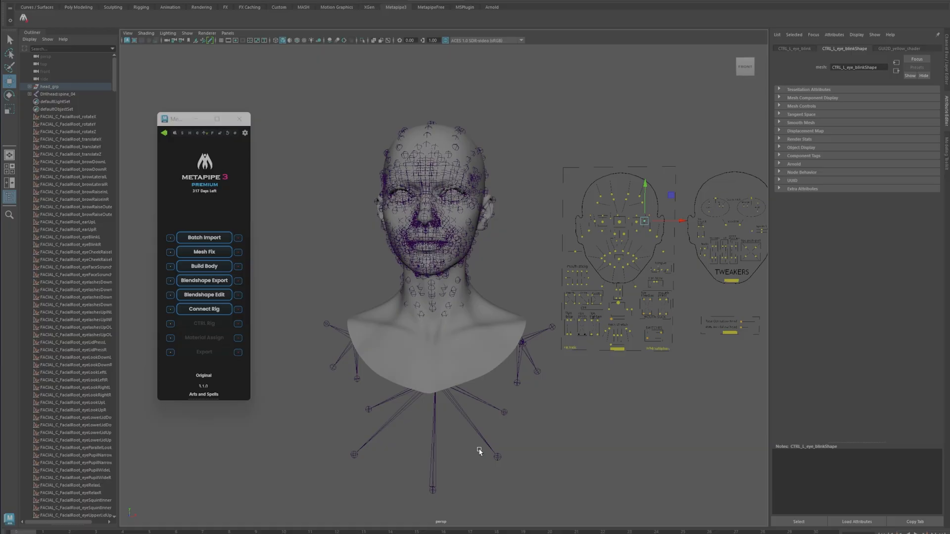
pyautogui.moveTo(203, 295)
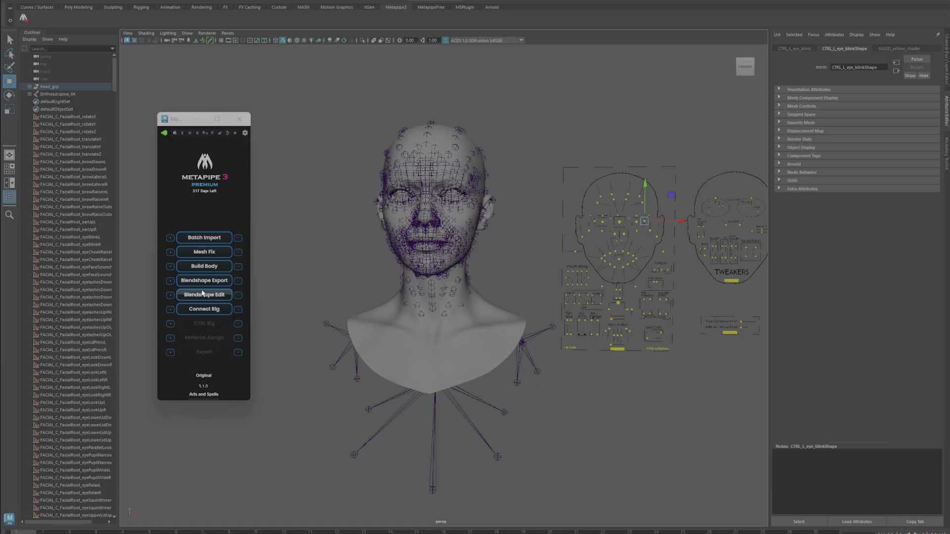
pyautogui.click(204, 295)
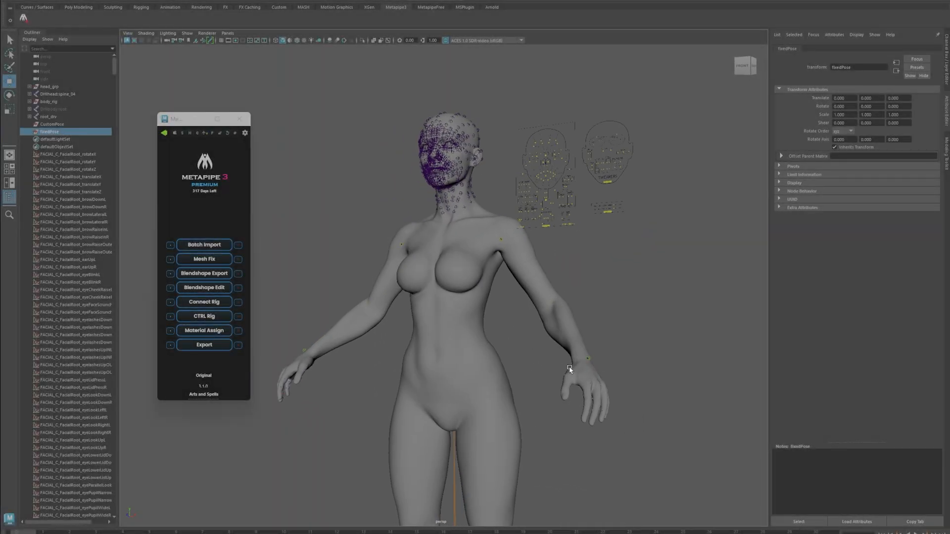
# - Orbit to the upper body and inspect head_lod0_mesh where it joins the body skeleton
pyautogui.moveTo(569, 368); pyautogui.dragTo(518, 303)
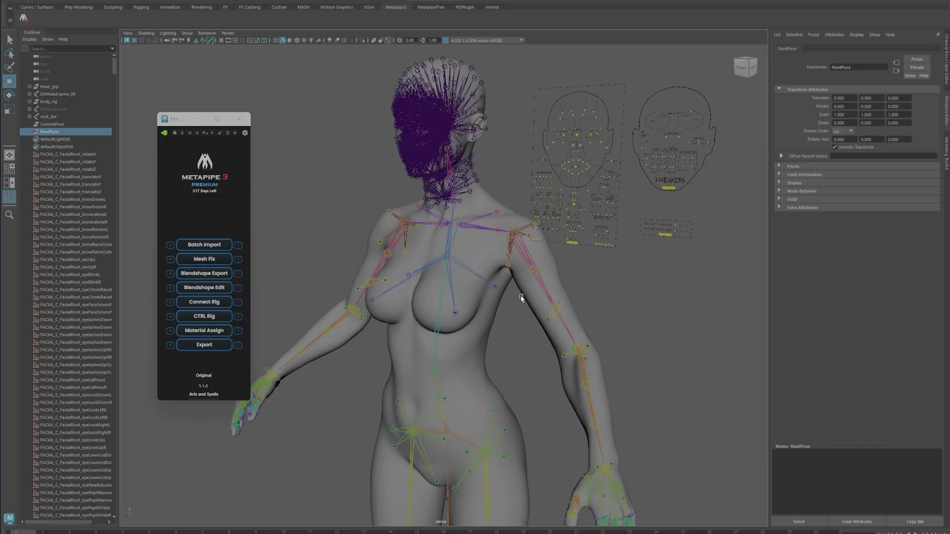
pyautogui.click(515, 216)
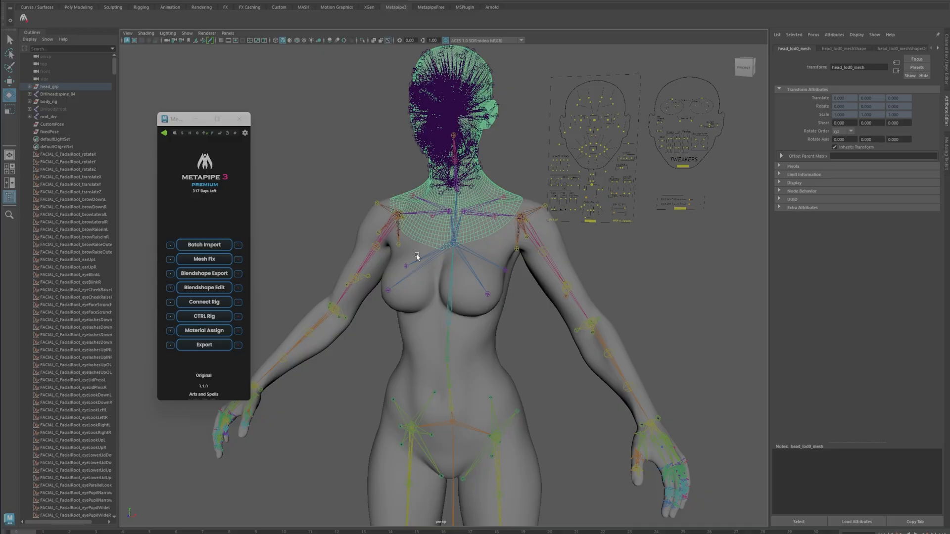
pyautogui.moveTo(604, 346)
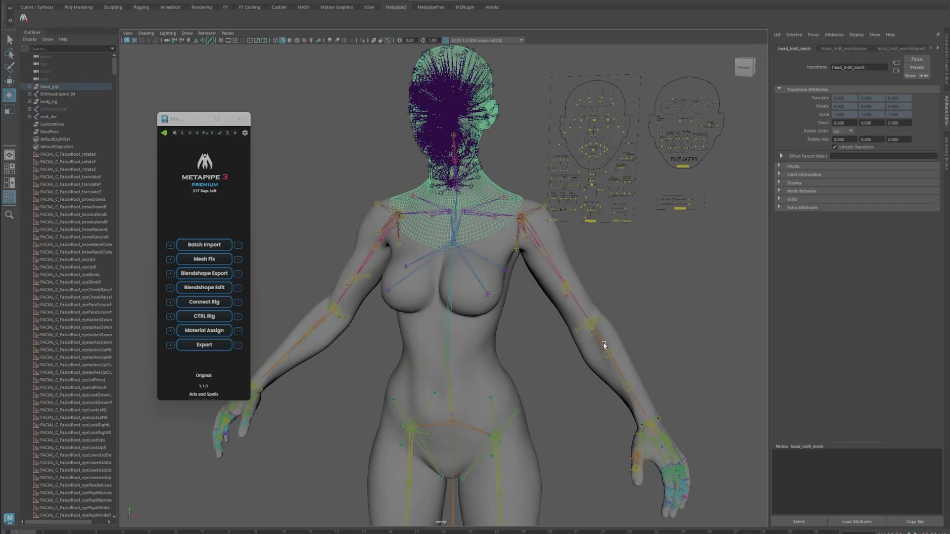
pyautogui.click(521, 349)
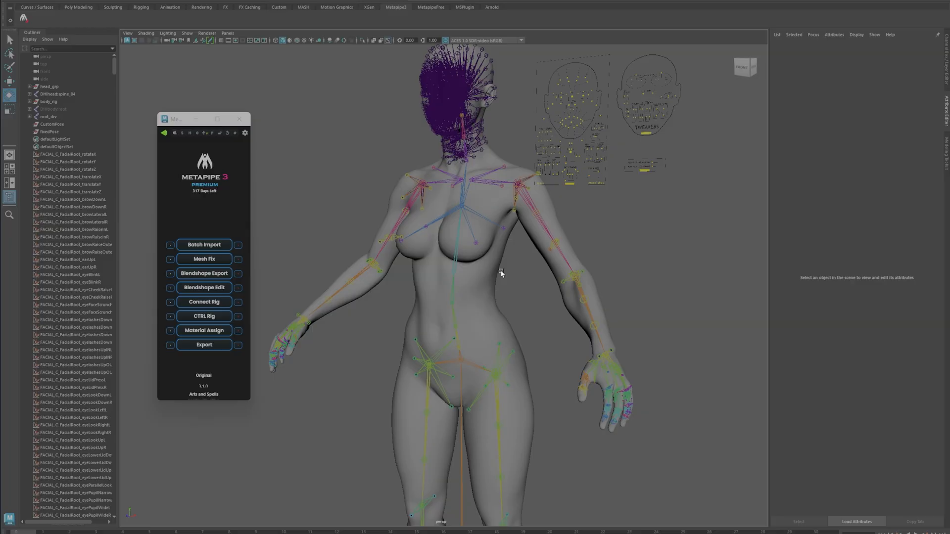
pyautogui.moveTo(526, 332)
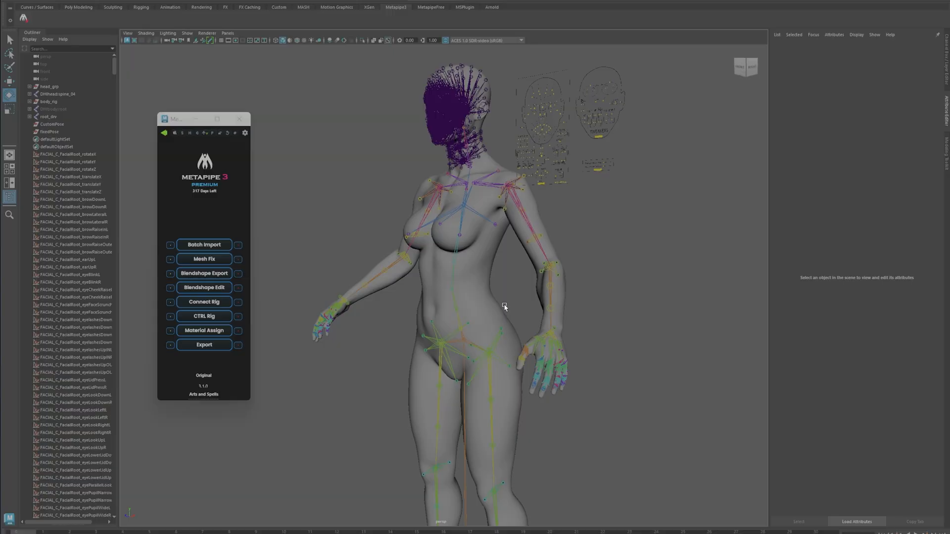
# - Bend lowerarm_l_drv about 90° to check skin deformation, then rotate it back to 0
pyautogui.click(548, 261)
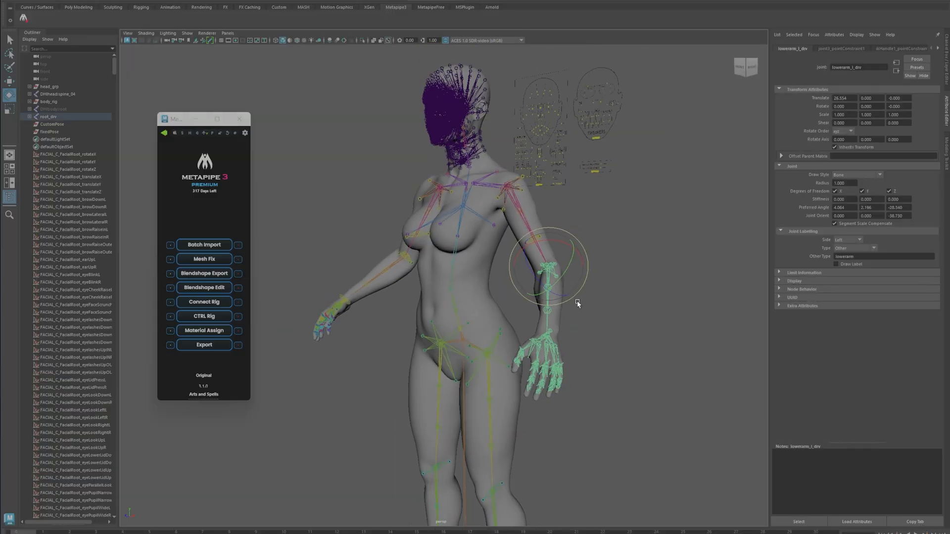
pyautogui.moveTo(578, 303); pyautogui.dragTo(481, 281)
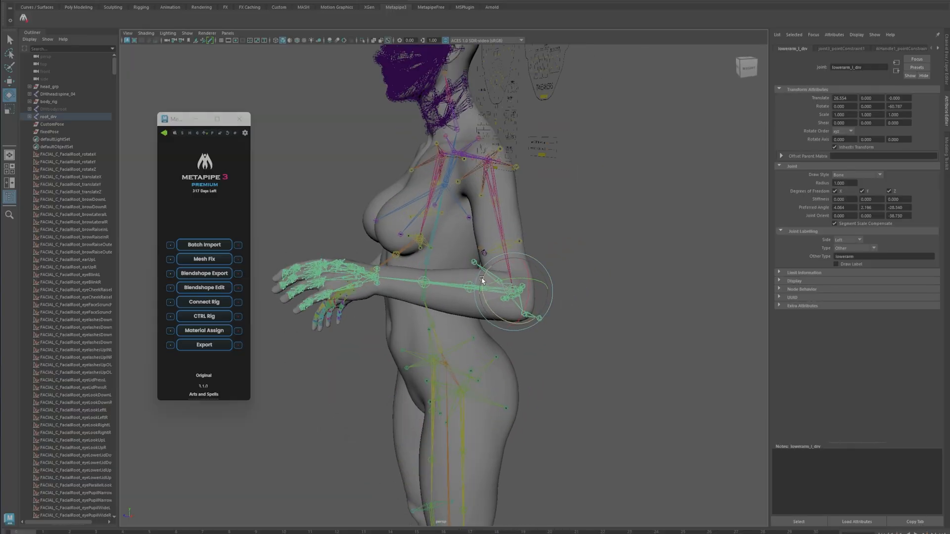
pyautogui.moveTo(481, 280); pyautogui.dragTo(481, 262)
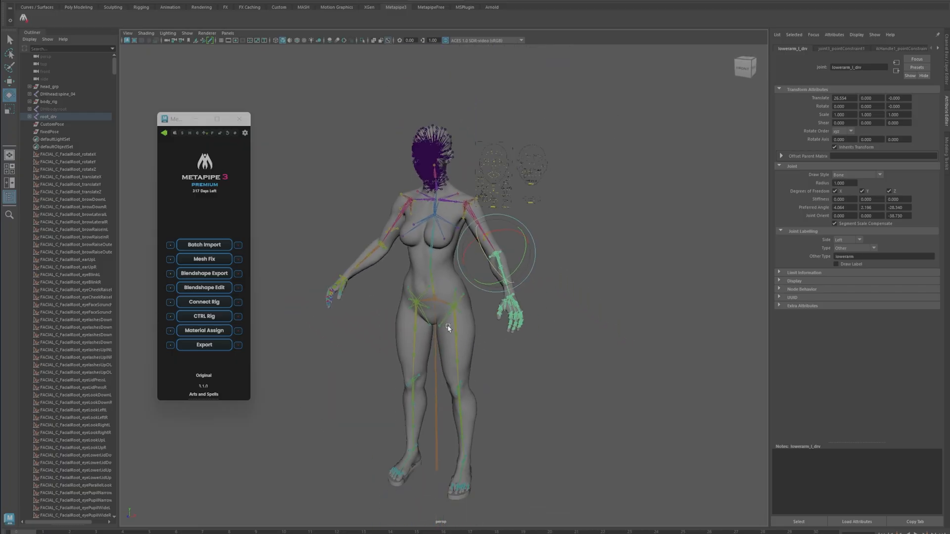
pyautogui.moveTo(527, 203)
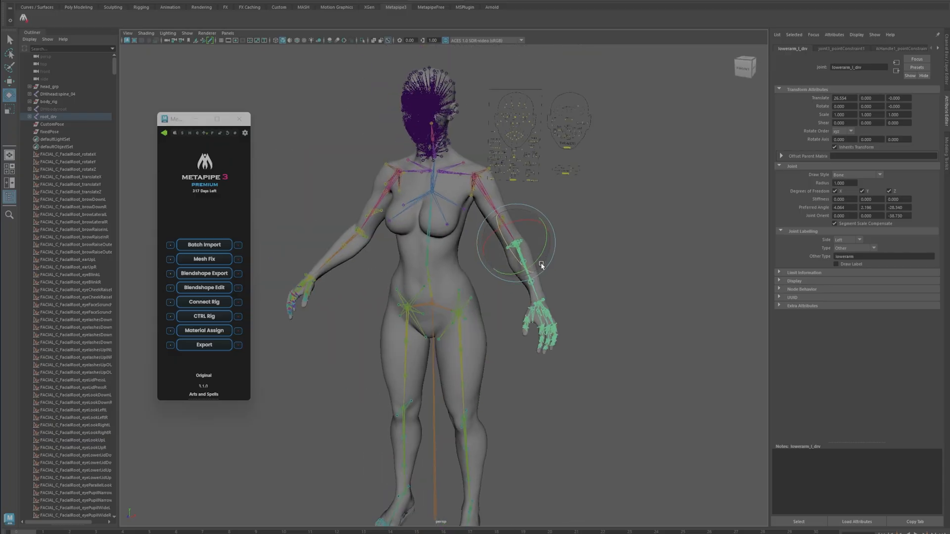
pyautogui.moveTo(267, 227)
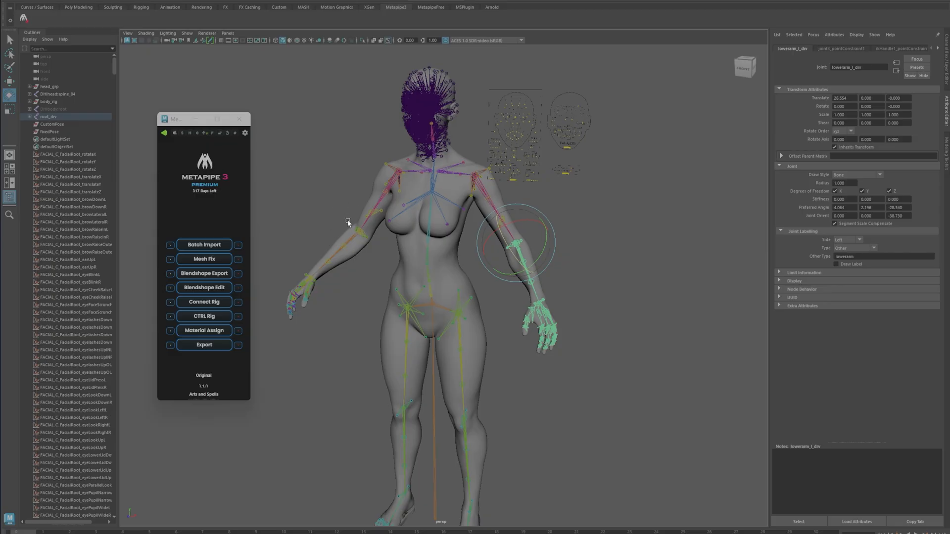
pyautogui.moveTo(338, 178)
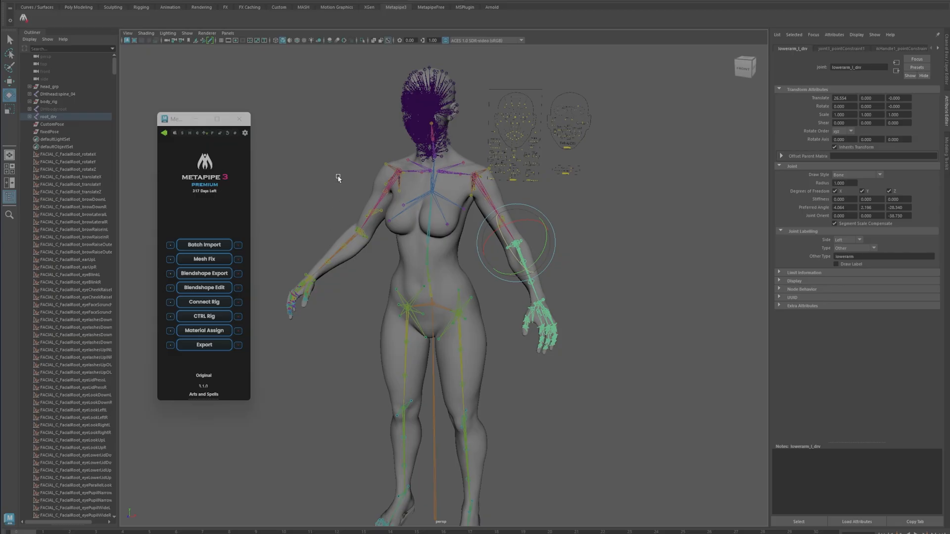
pyautogui.moveTo(353, 179)
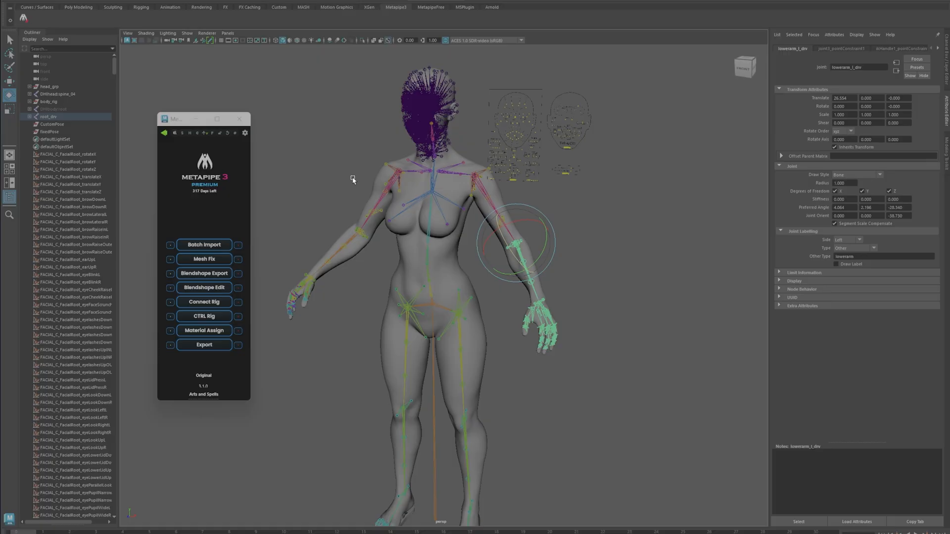
pyautogui.moveTo(390, 192)
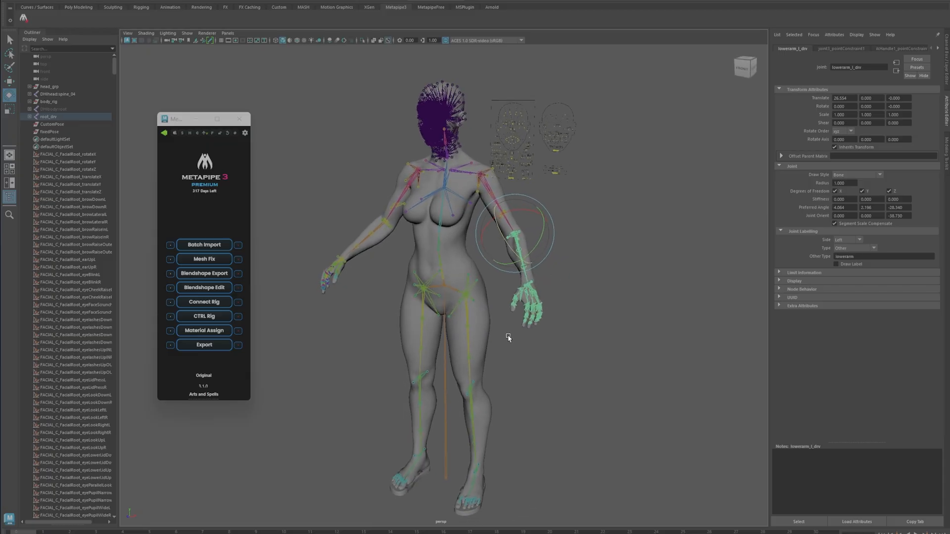
pyautogui.moveTo(513, 315)
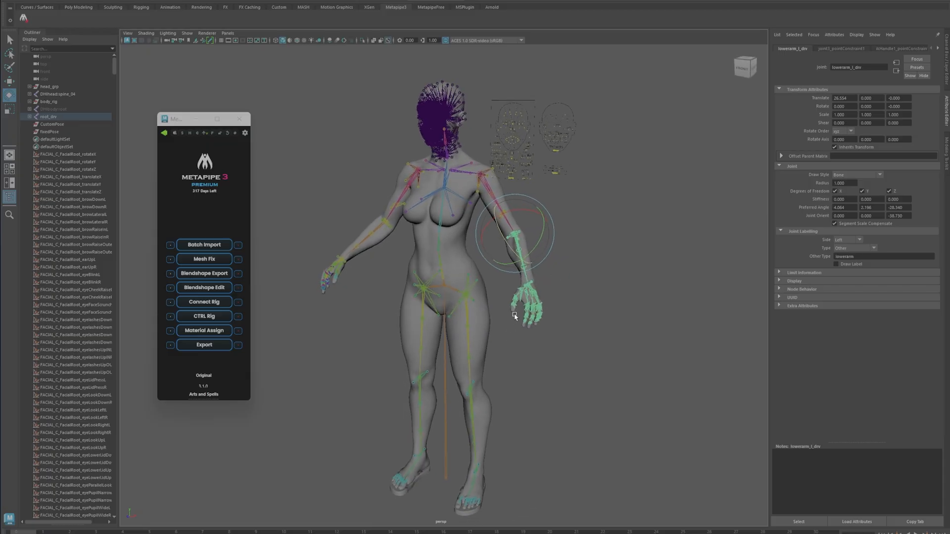
pyautogui.moveTo(512, 307)
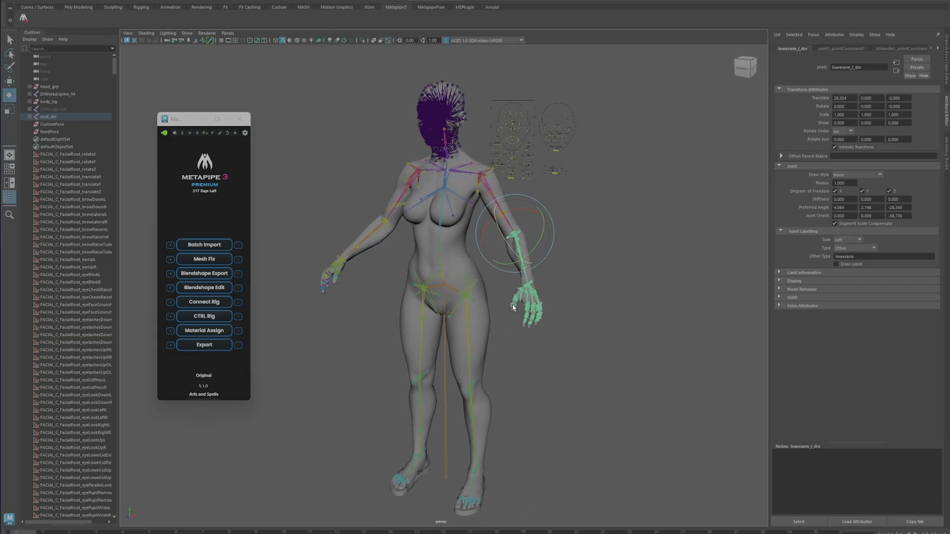